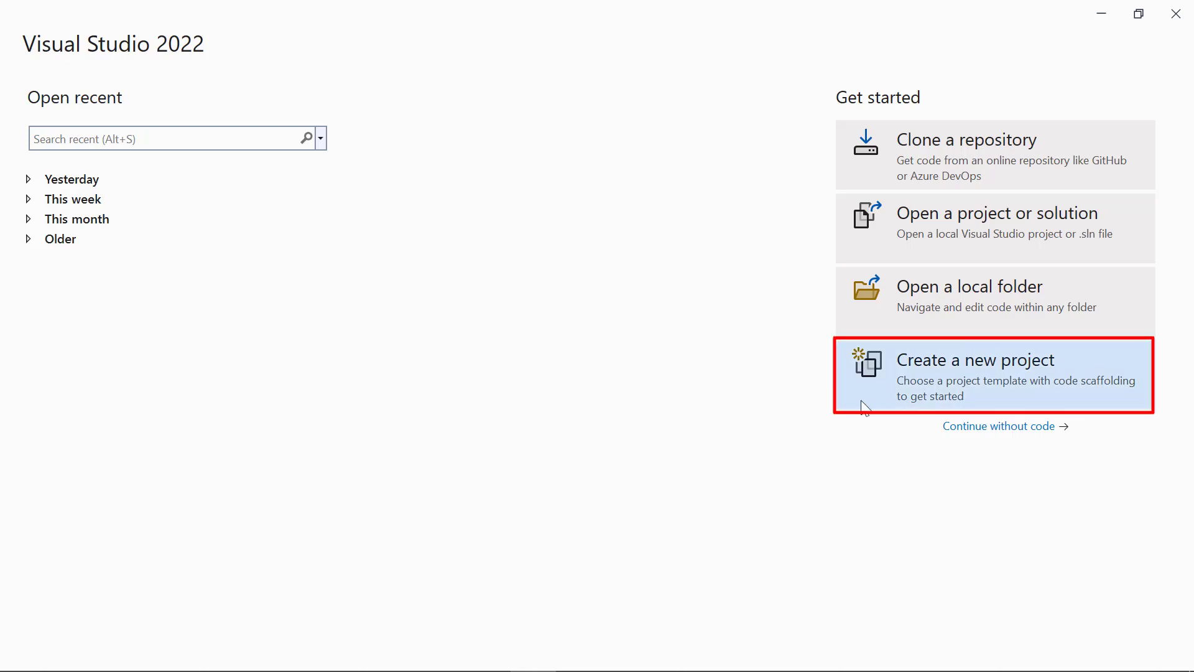
# Create an ASP.NET Core Web App (MVC) project named CoreRDLReportWriter targeting .NET 6.0
pyautogui.click(976, 371)
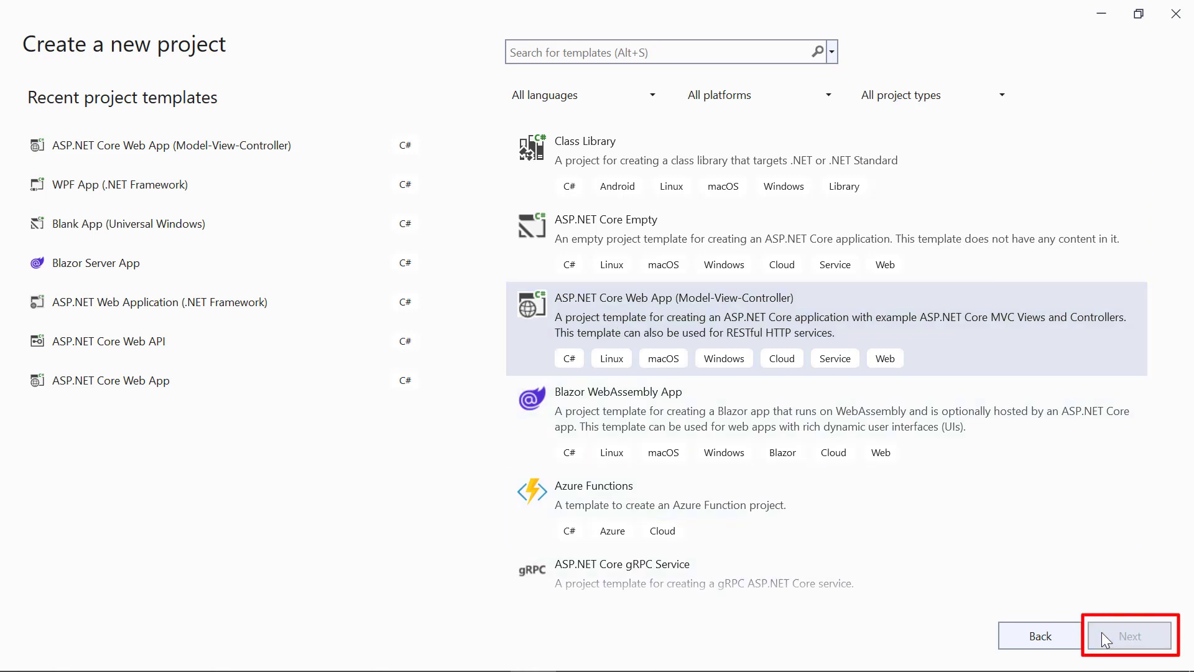
pyautogui.click(1129, 636)
pyautogui.write('CoreRDLReportW')
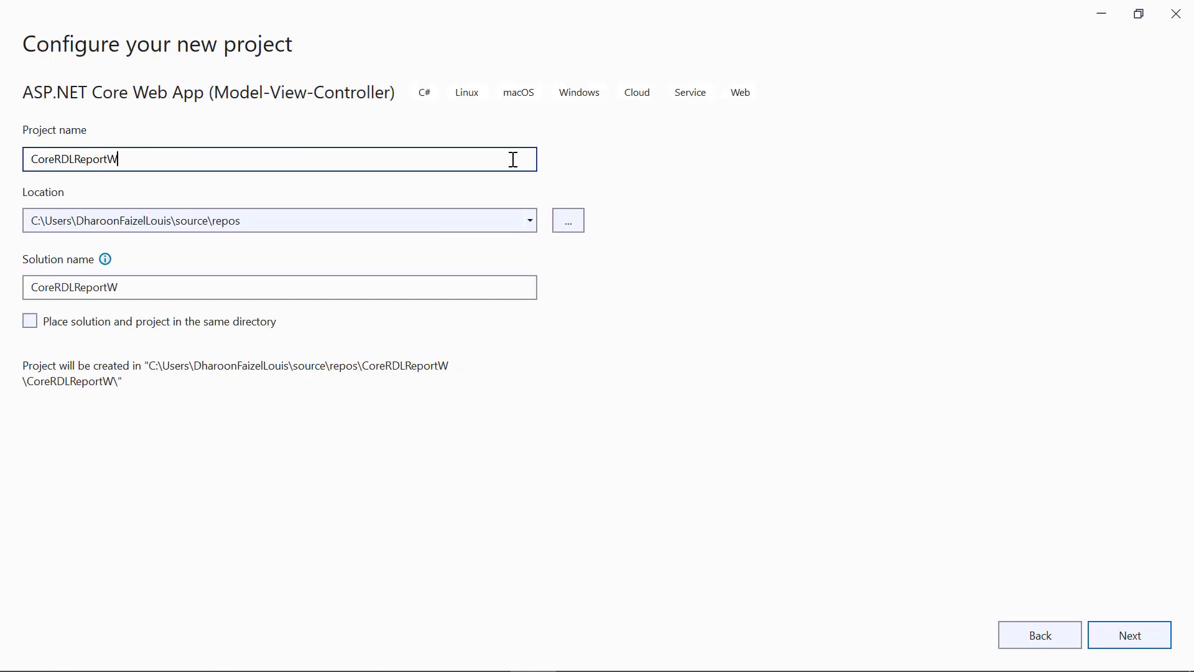
pyautogui.write('riter')
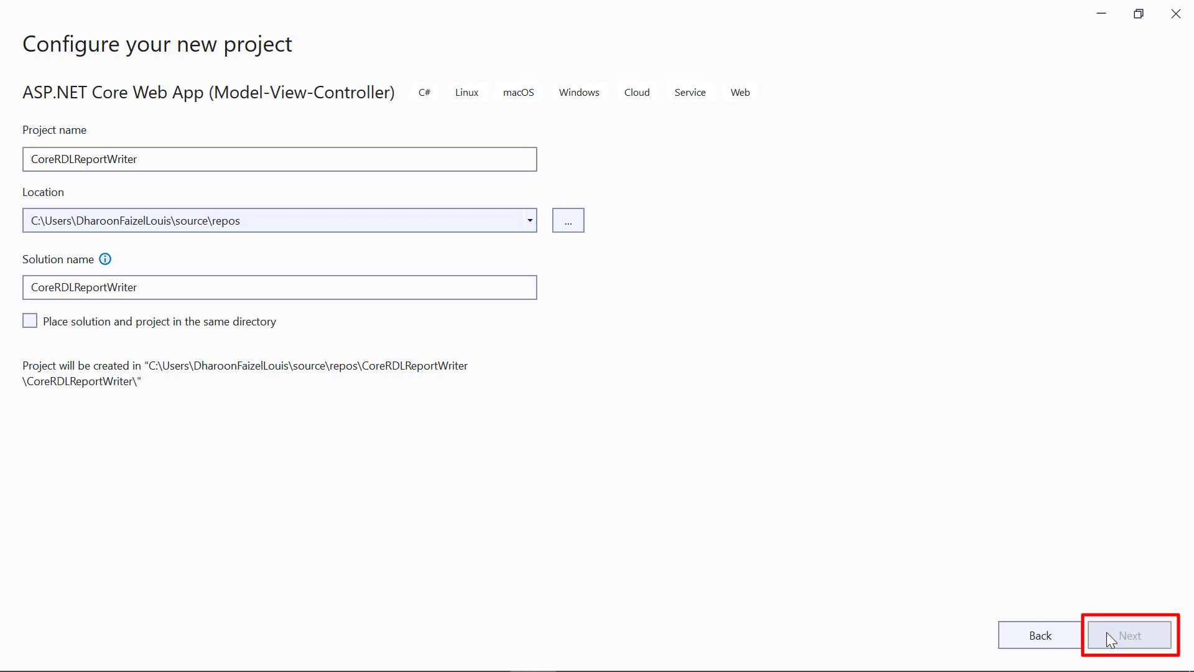
pyautogui.click(1124, 636)
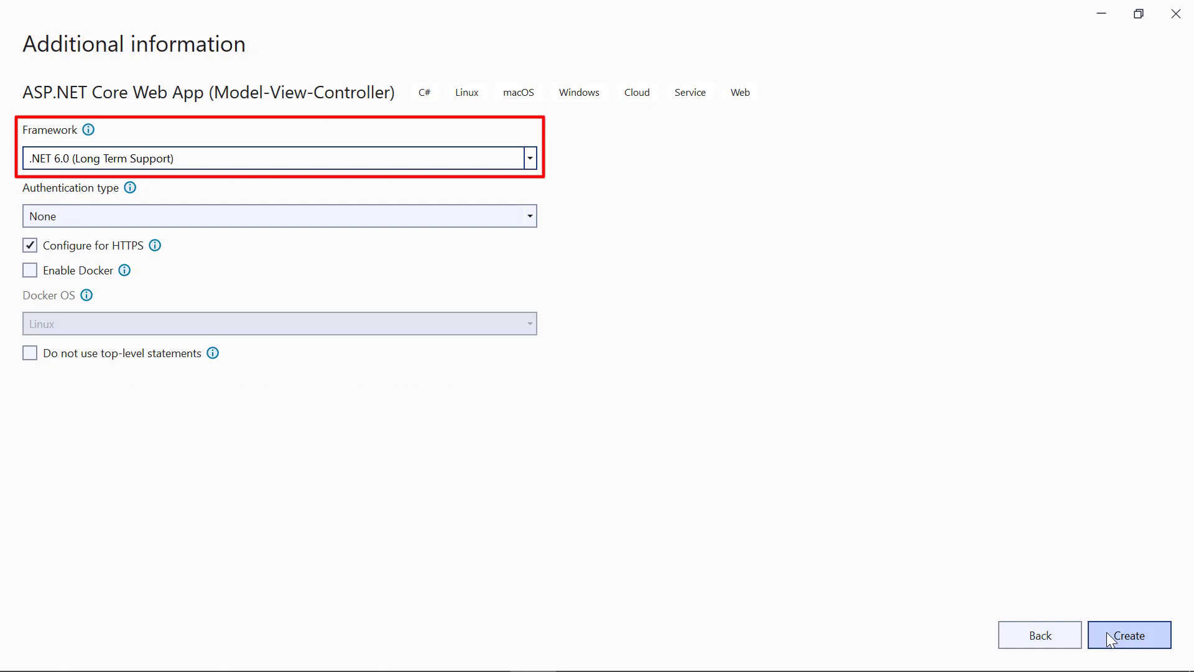
pyautogui.click(1127, 652)
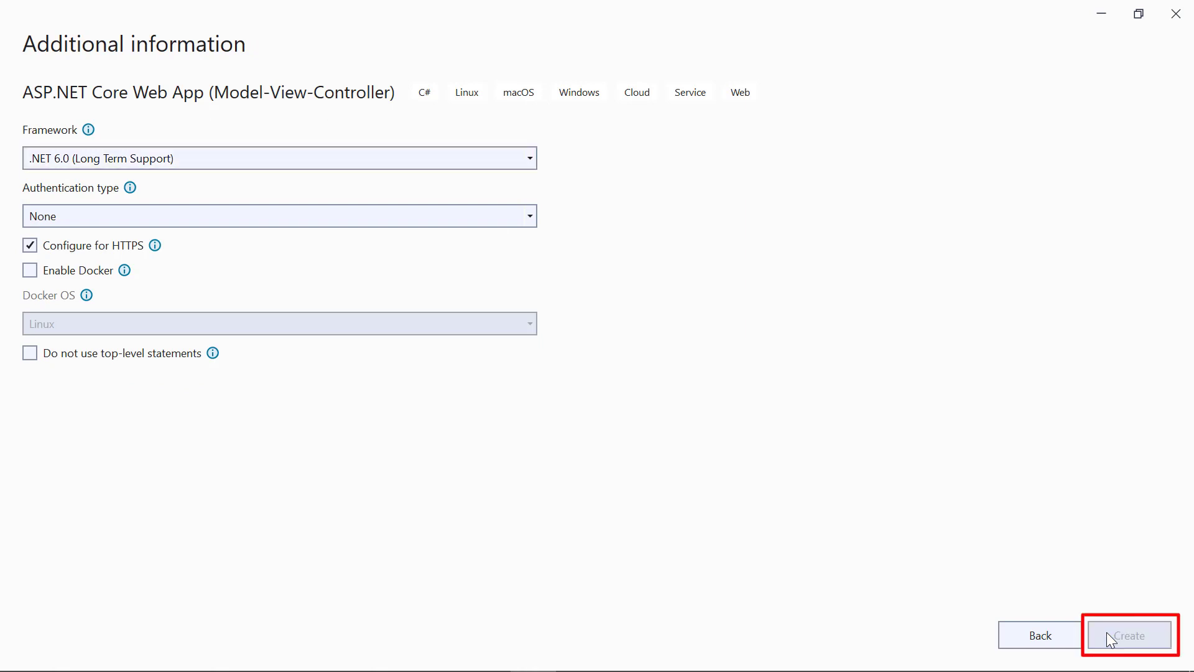
pyautogui.click(1130, 634)
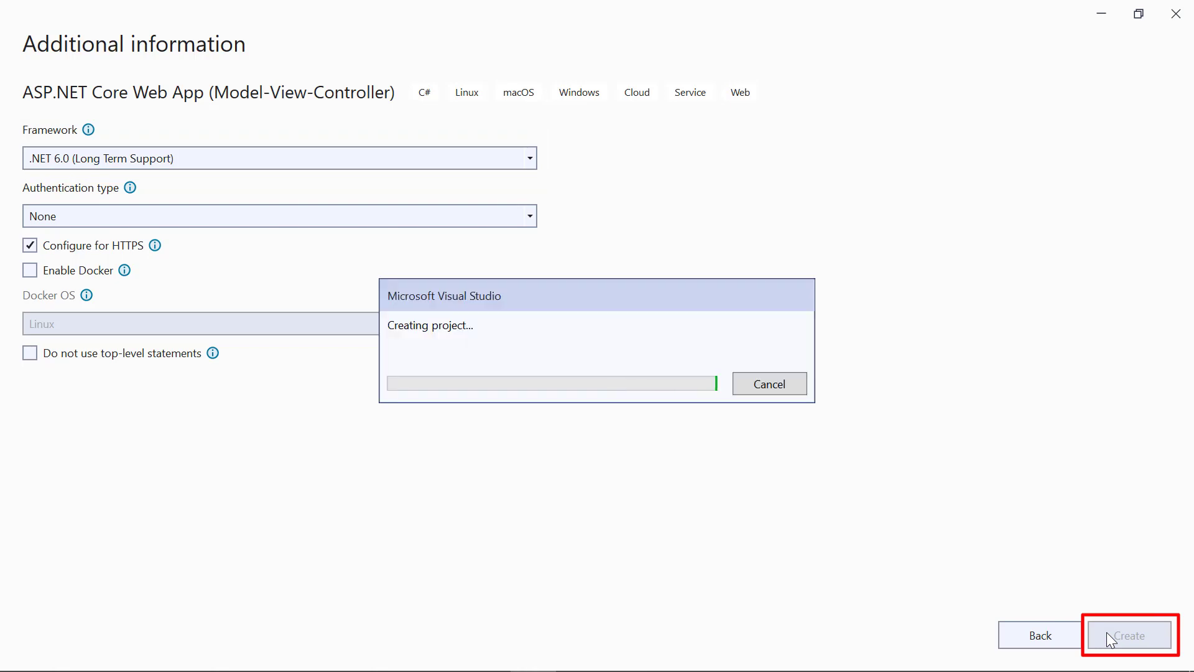
# Let the CoreRDLReportWriter project load and show its folders in Solution Explorer
pyautogui.click(1124, 635)
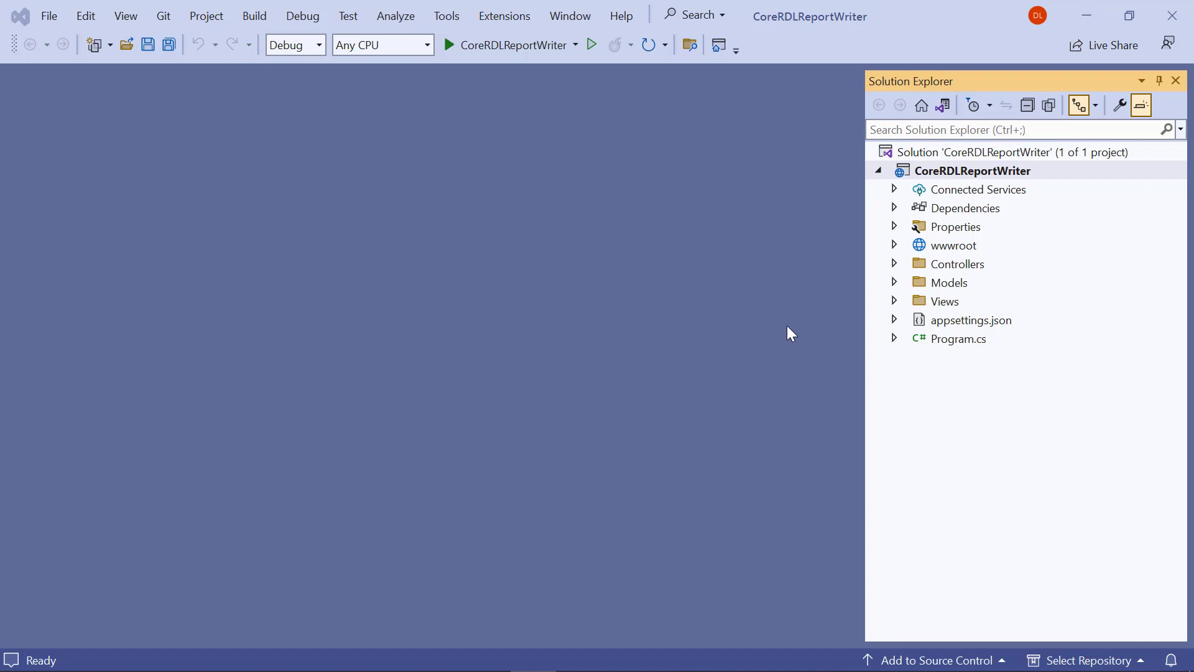
# Search NuGet for BoldReports.Net.Core from the project's Manage NuGet Packages and select it
pyautogui.rightClick(995, 171)
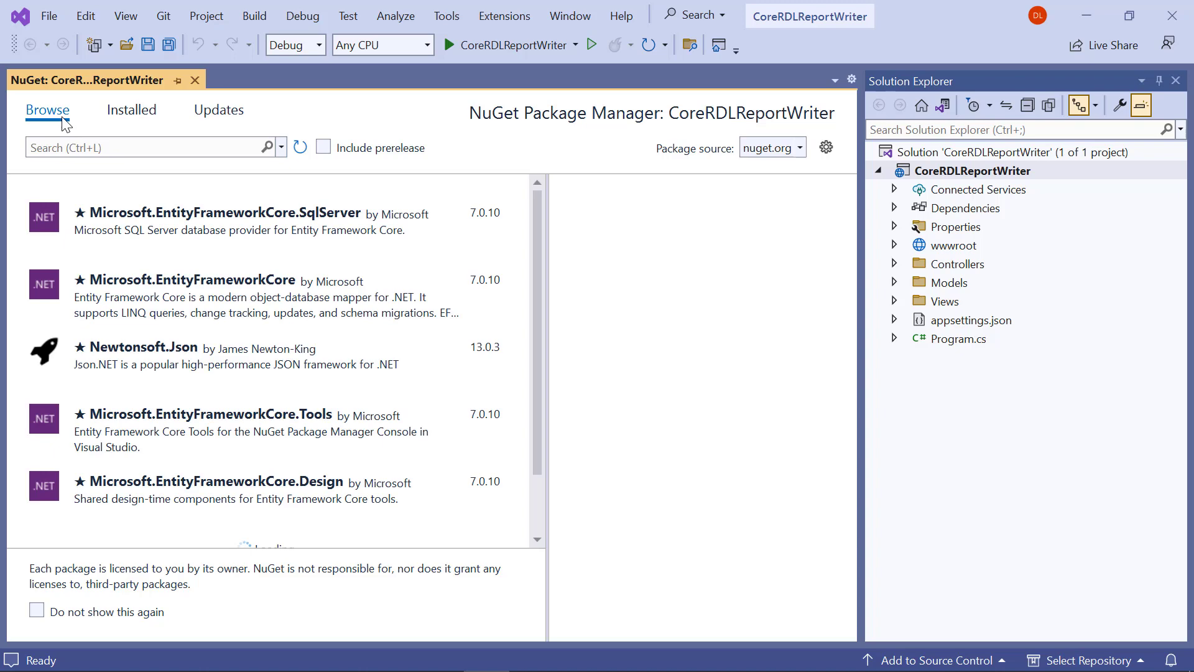
pyautogui.write('BoldReports.Net.Core')
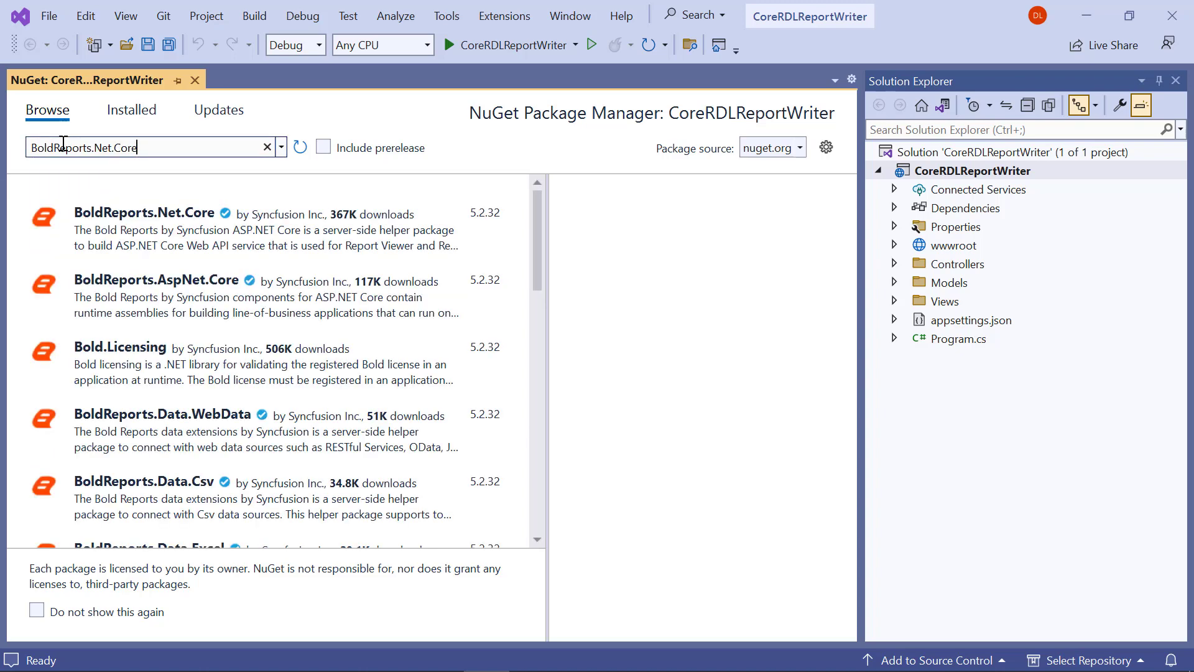
pyautogui.click(144, 224)
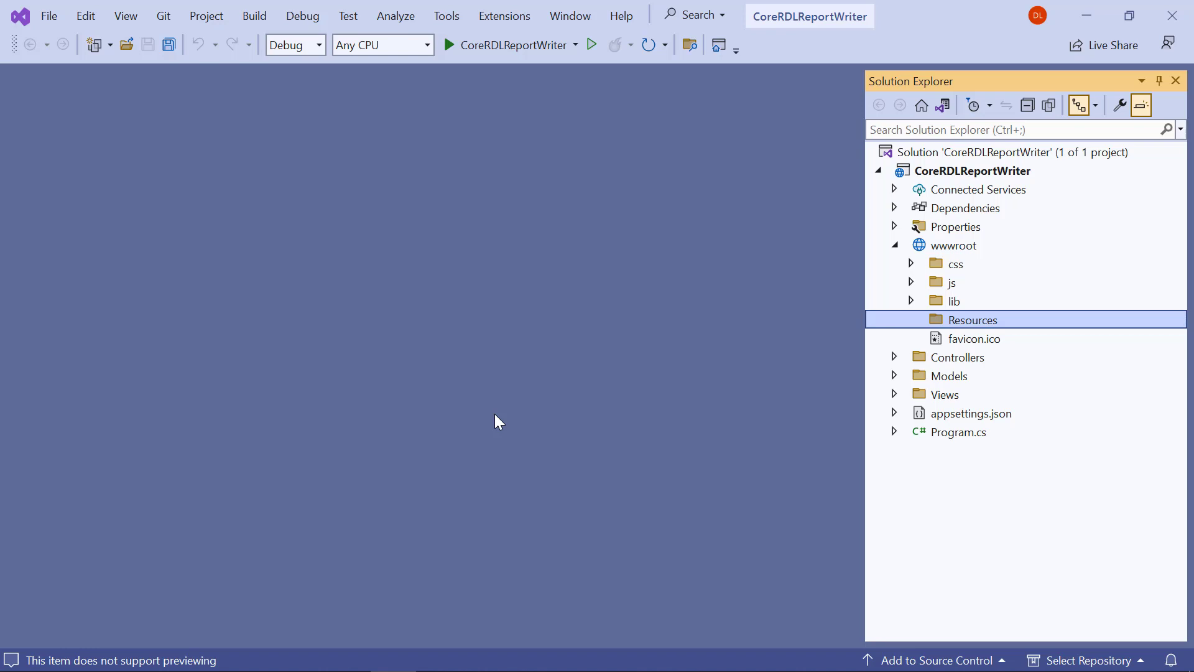
pyautogui.moveTo(880, 337)
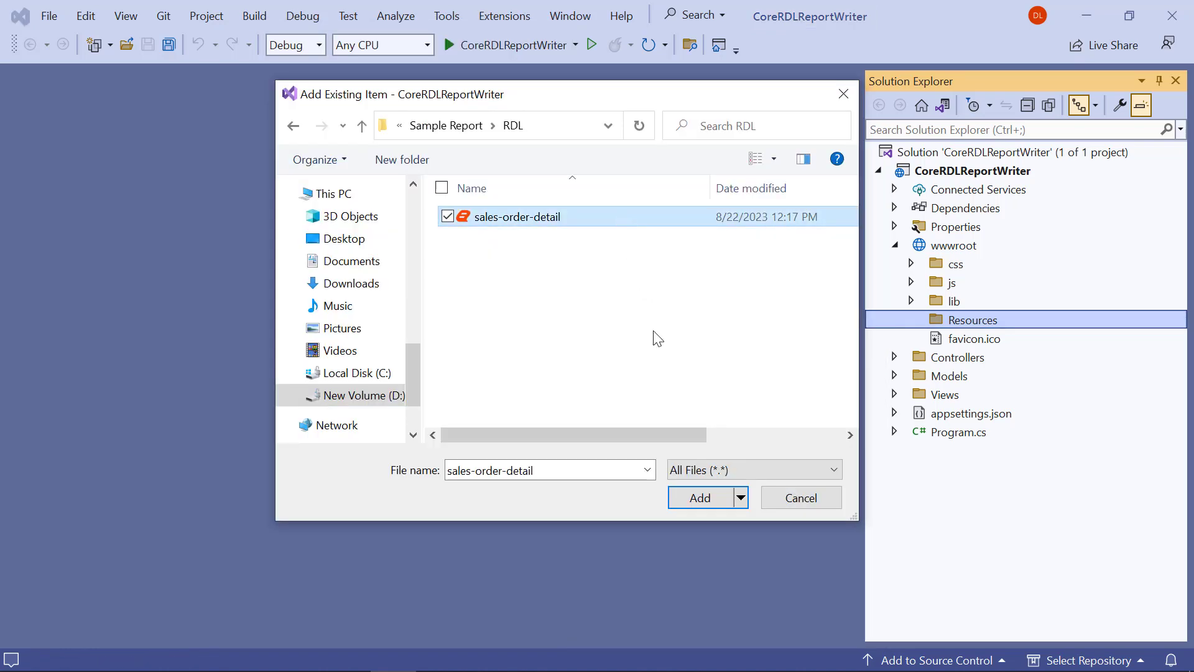
# Add the existing sales-order-detail.rdl file into the wwwroot Resources folder
pyautogui.click(699, 497)
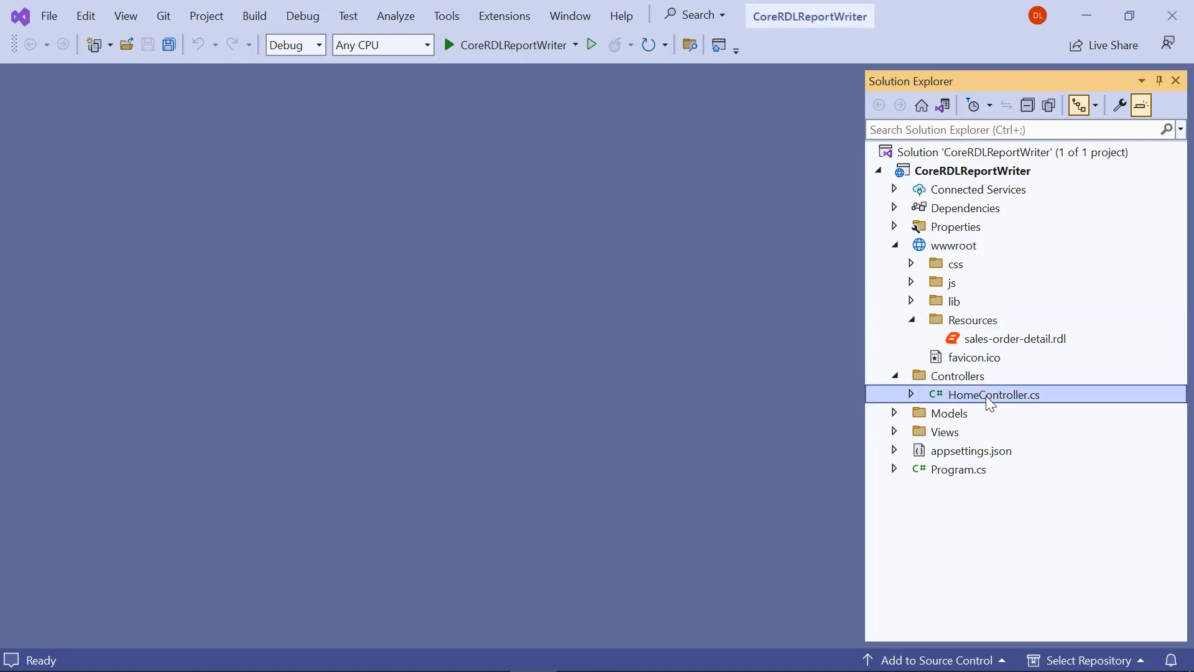
# In HomeController.cs, add an IWebHostEnvironment _hostingEnvironment field assigned from the constructor
pyautogui.doubleClick(993, 394)
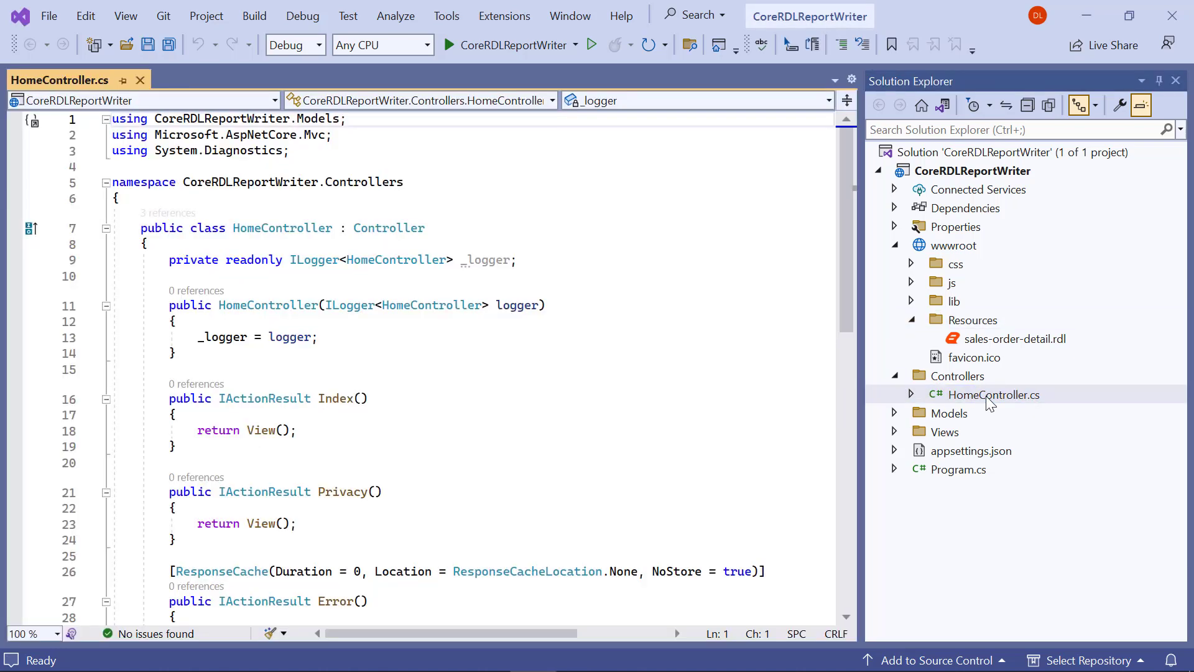
pyautogui.write('//I')
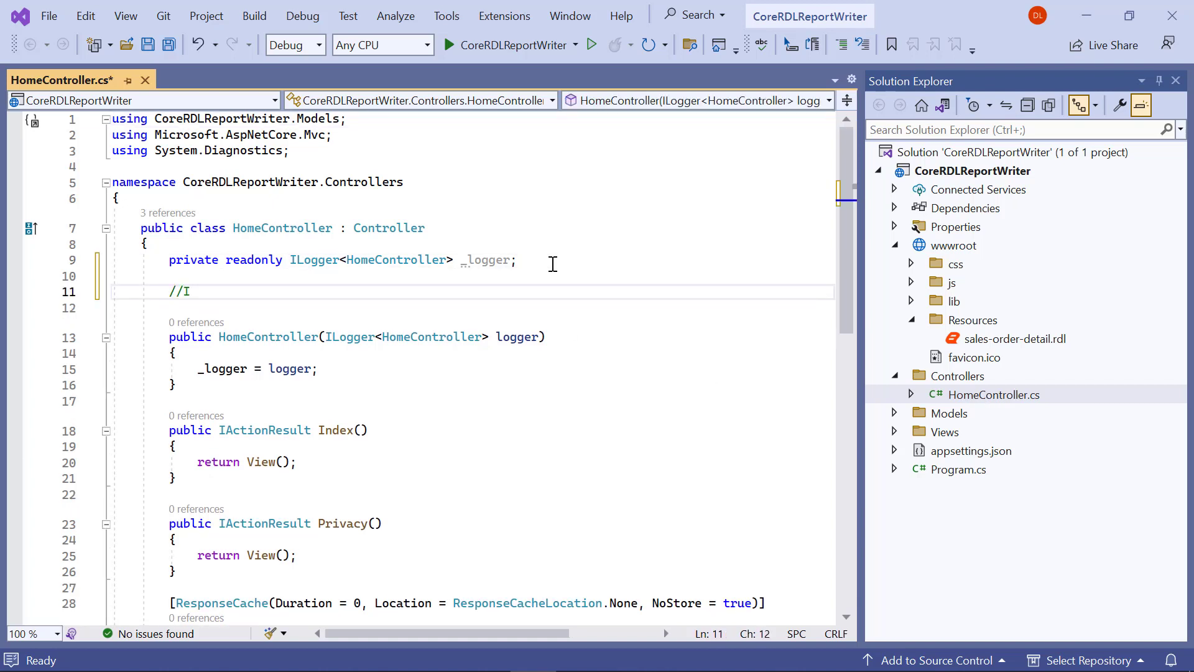
pyautogui.write('WebHostingEnvironment used with sample to get the application data from w')
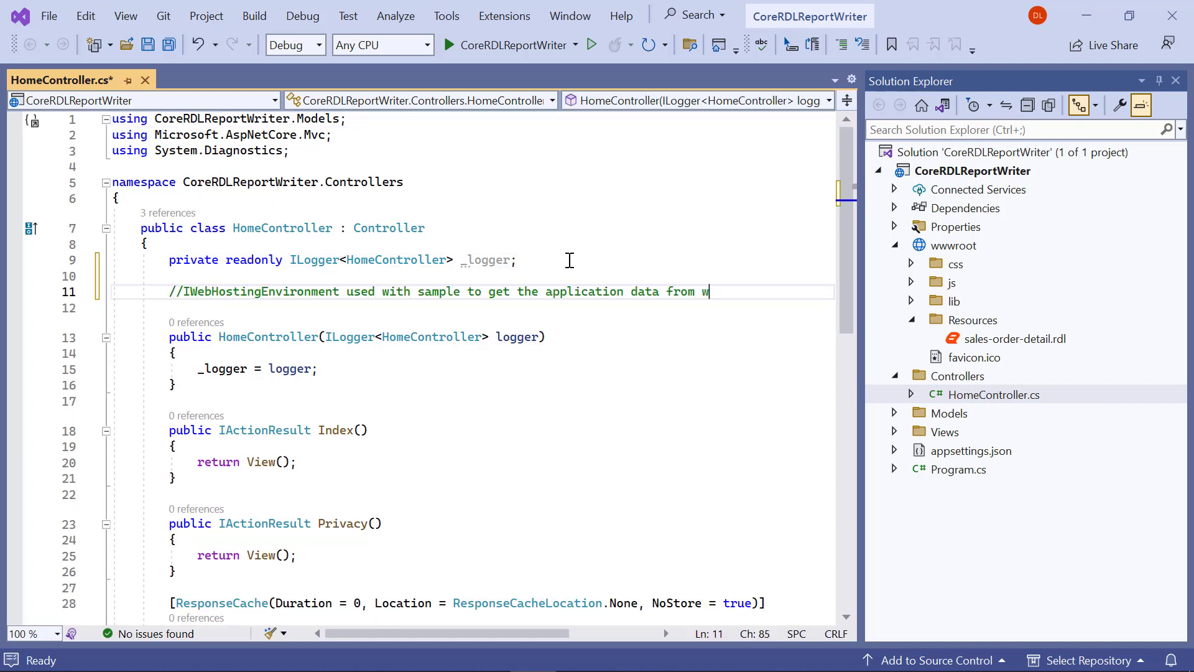
pyautogui.write('private Microsoft.AspNetCore.Hosting.IWebHostBuilder _')
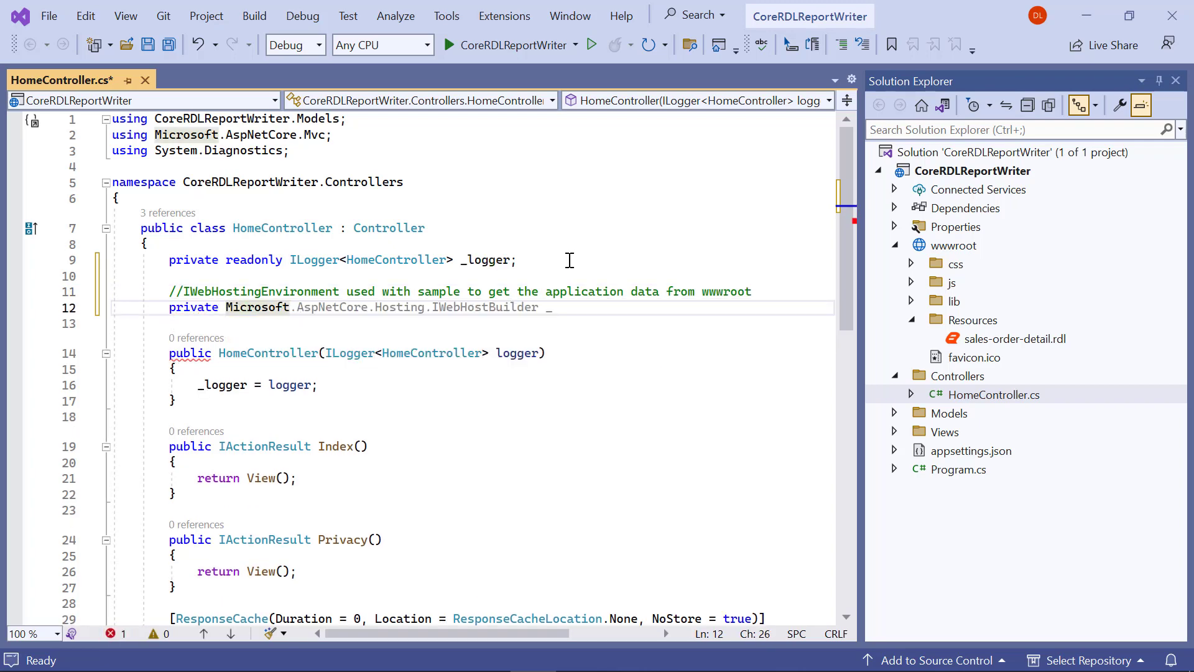
pyautogui.write('IWebHostEnvironment _environment;')
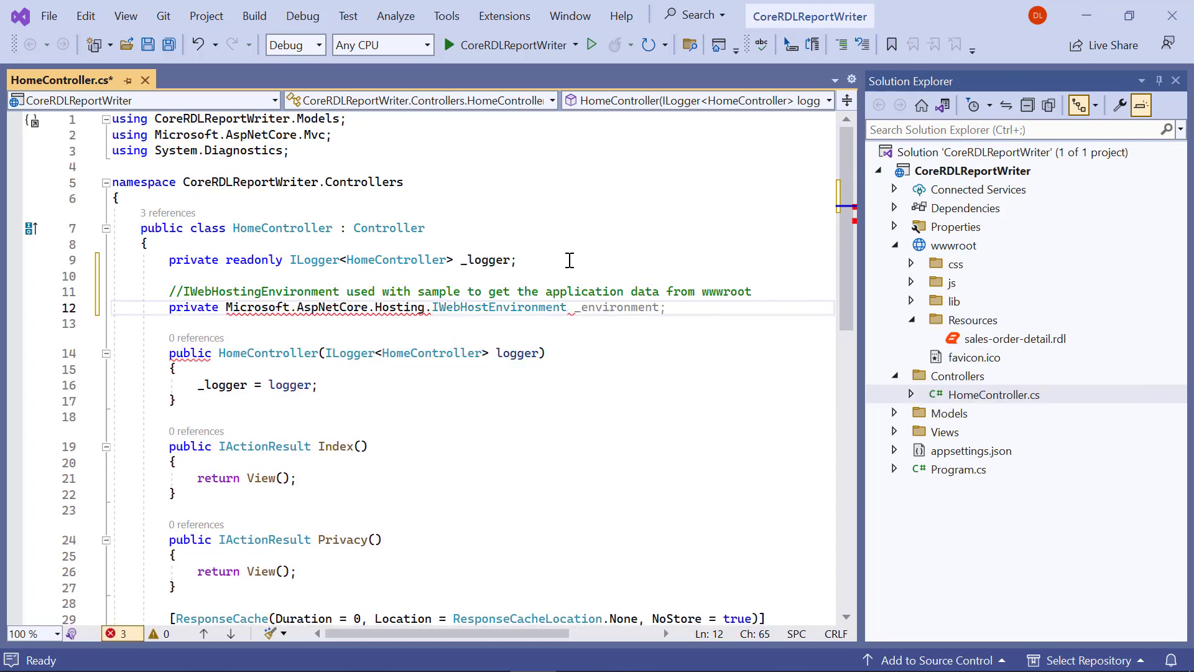
pyautogui.write('_hostingEnvironment')
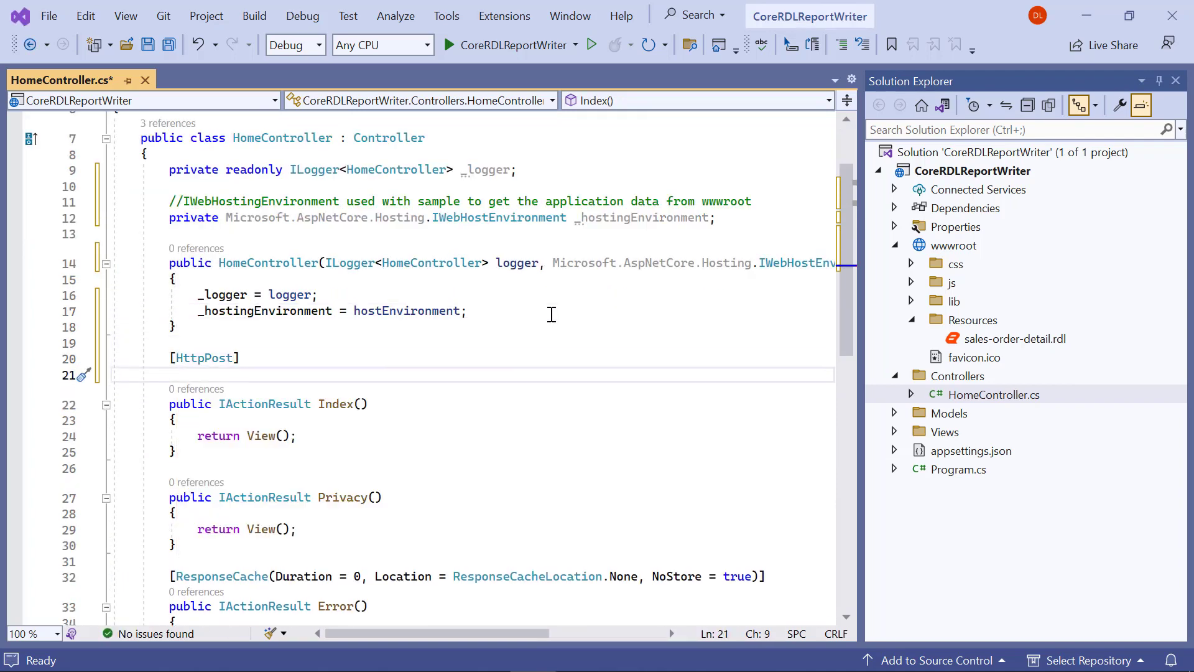
# Add an empty public IActionResult Export(string writerFormat) action to HomeController
pyautogui.write('public IActionResult Export() {')
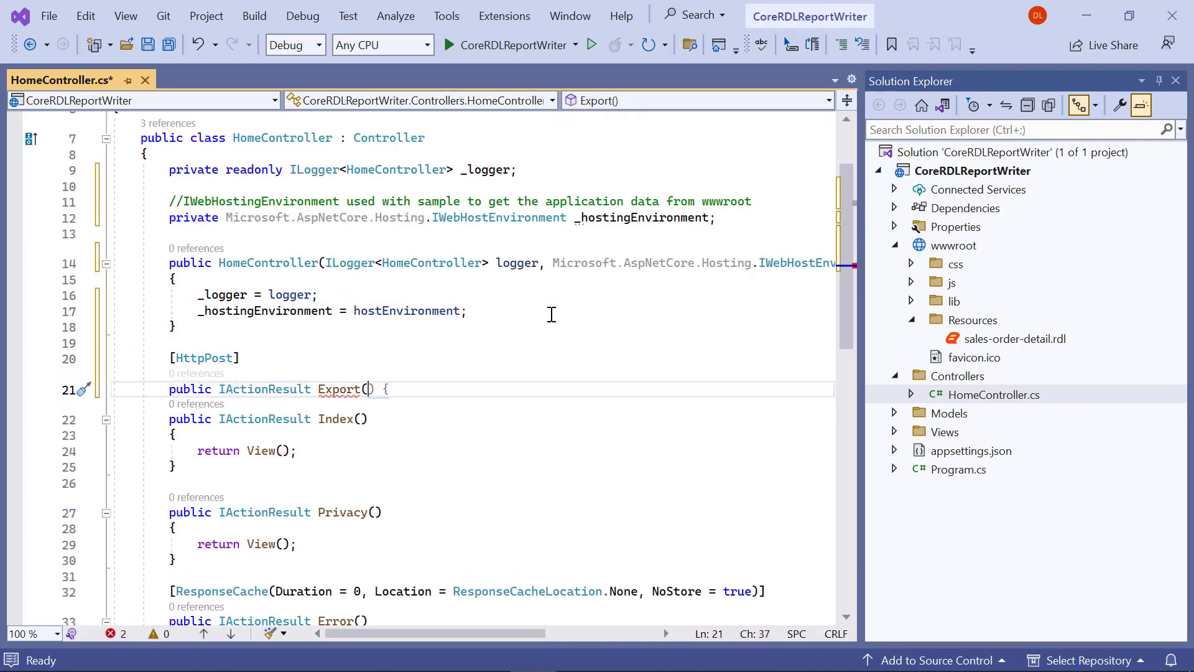
pyautogui.write('string writerFormat')
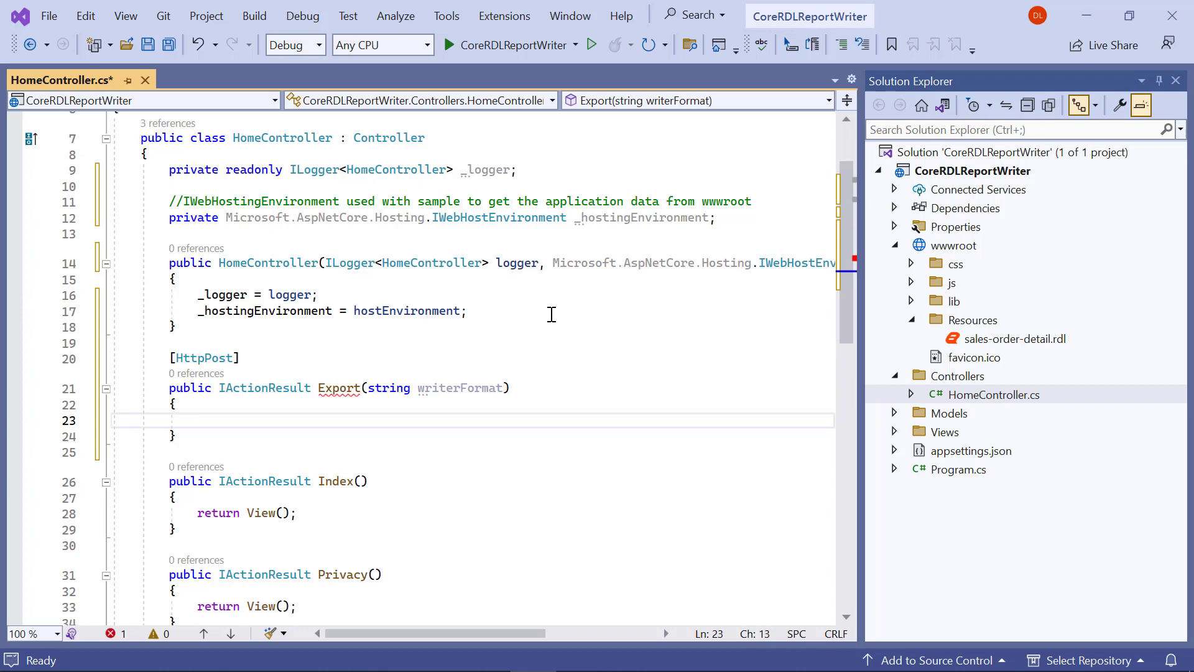
# Build reportPath to Resources/sales-order-detail.rdl under WebRootPath and open it as a FileStream
pyautogui.write('string reportPath = Path.Combine(_hostingEnvironment)')
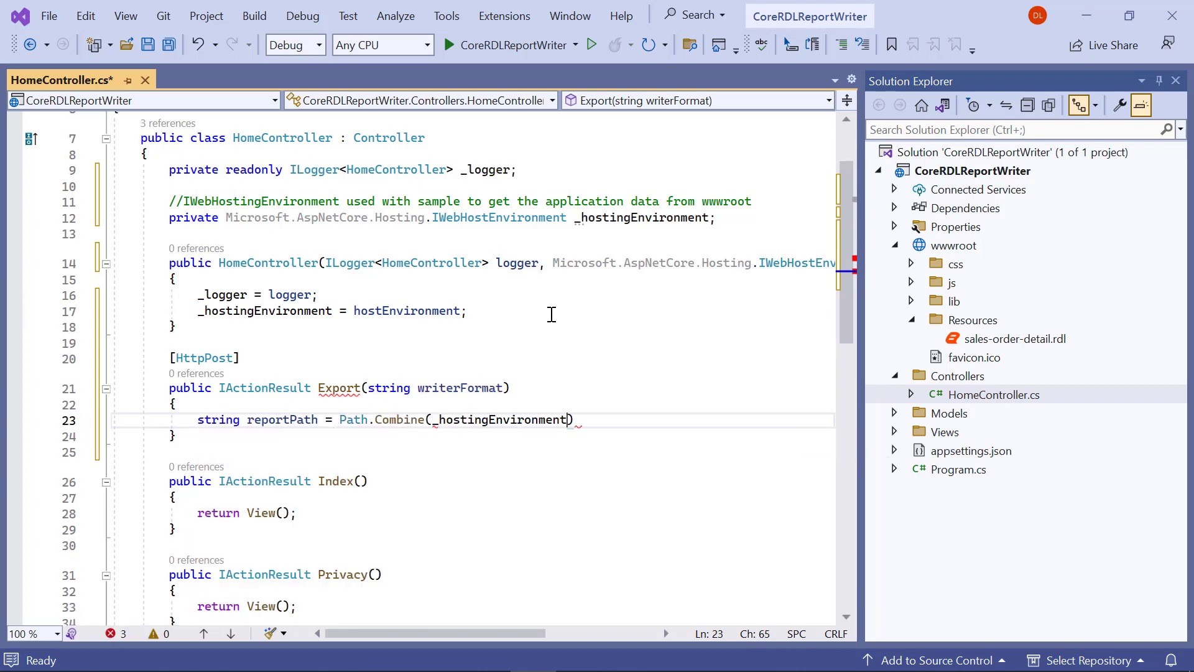
pyautogui.write('.WebRootPath, "Resources/')
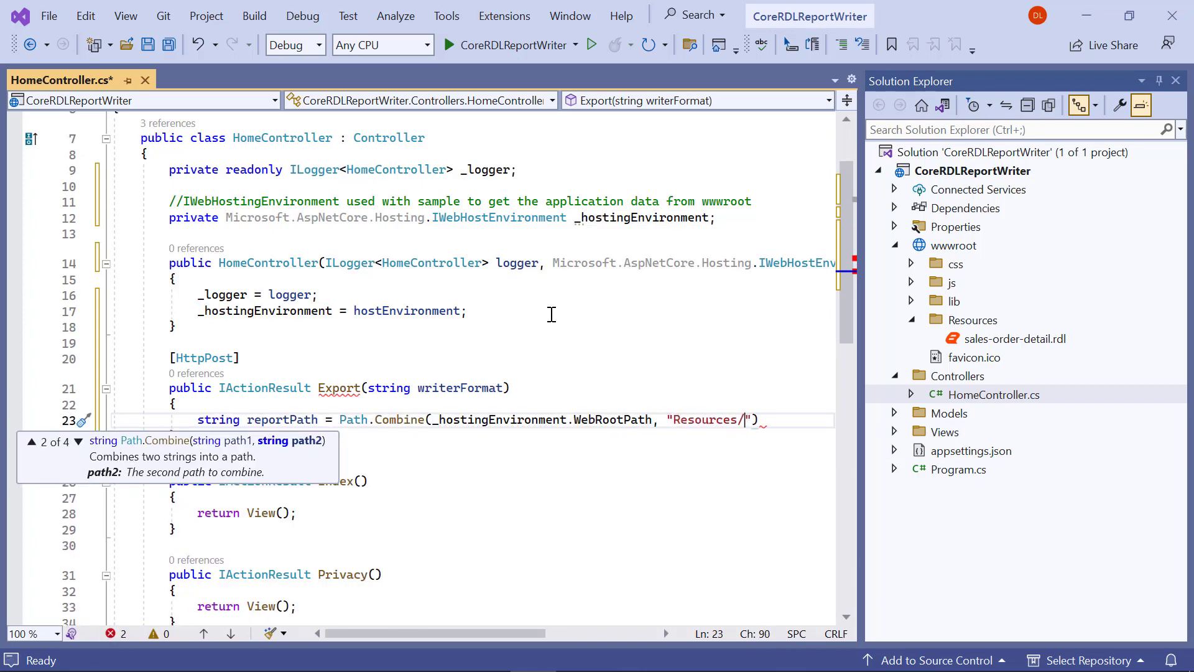
pyautogui.write('sales-order-detail.rdl");')
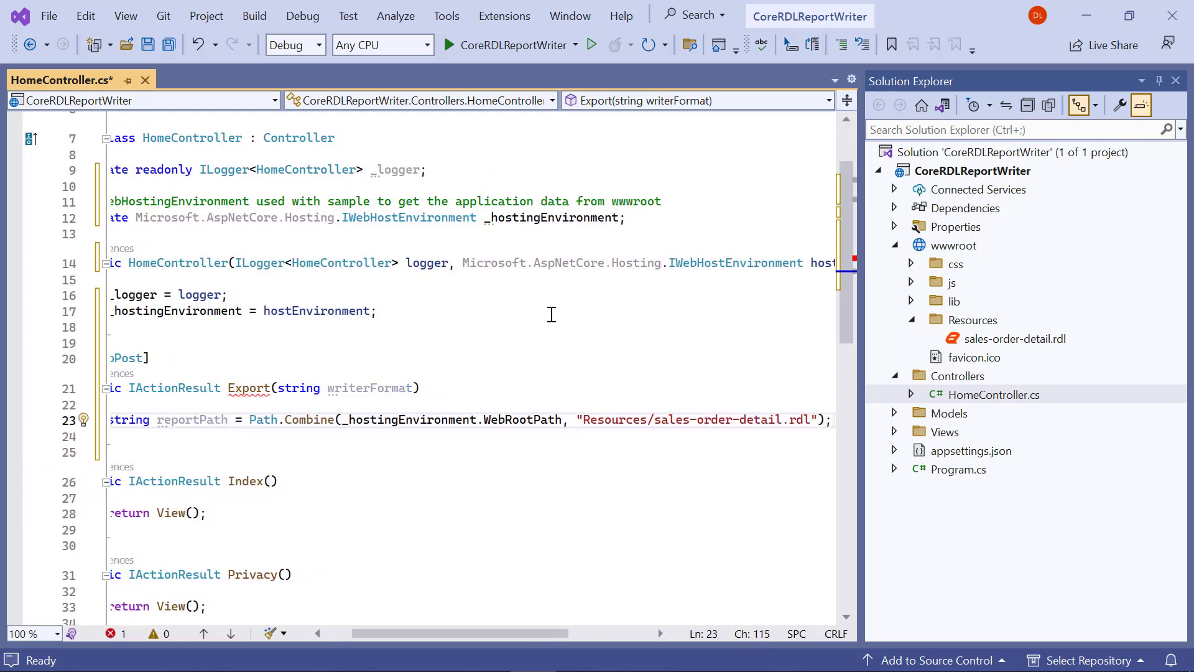
pyautogui.write('FileStream fileStream')
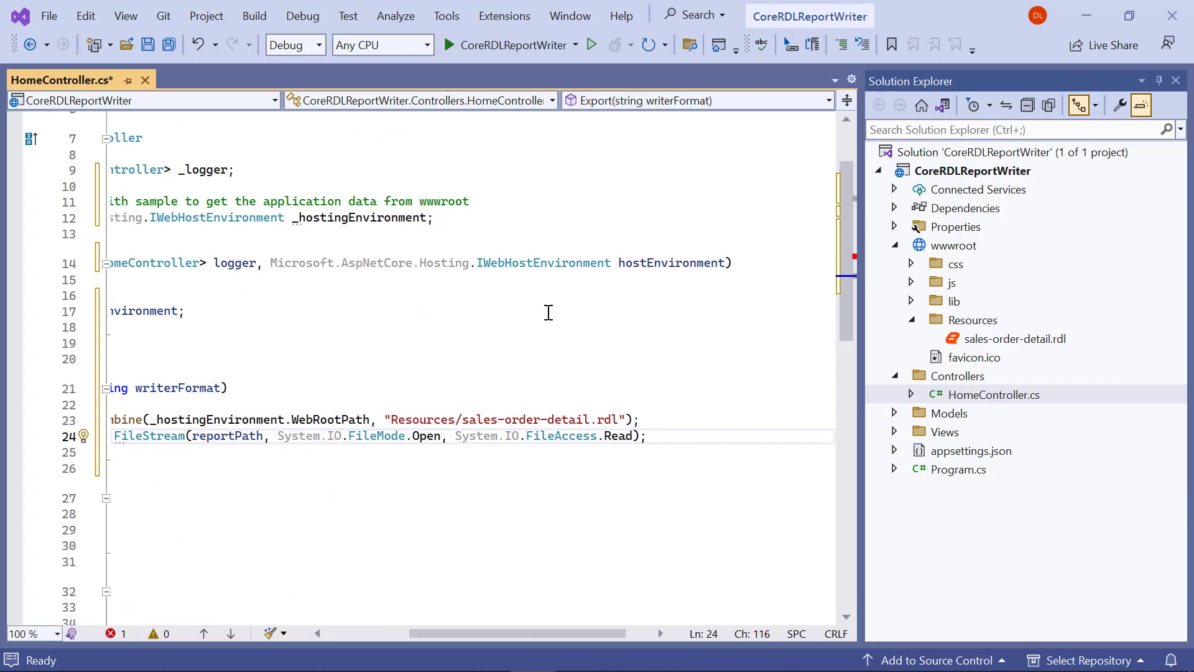
# Copy the file stream into a MemoryStream and close the file stream
pyautogui.write('Mem')
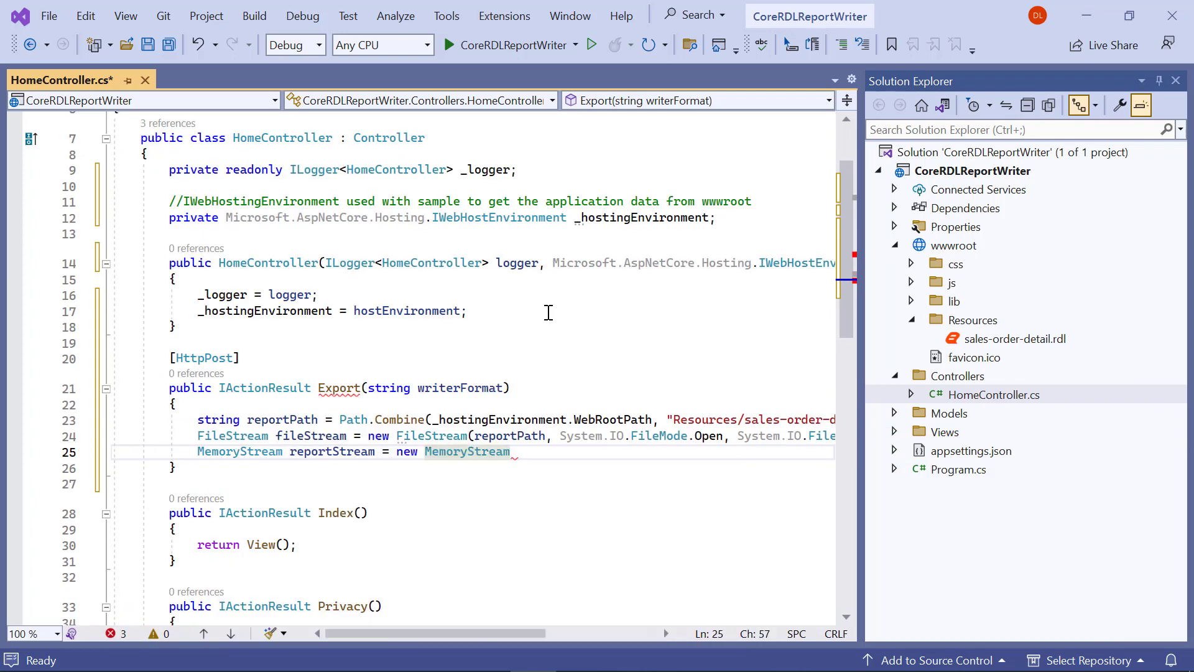
pyautogui.write('fileStream.CopyTo(reportStream);')
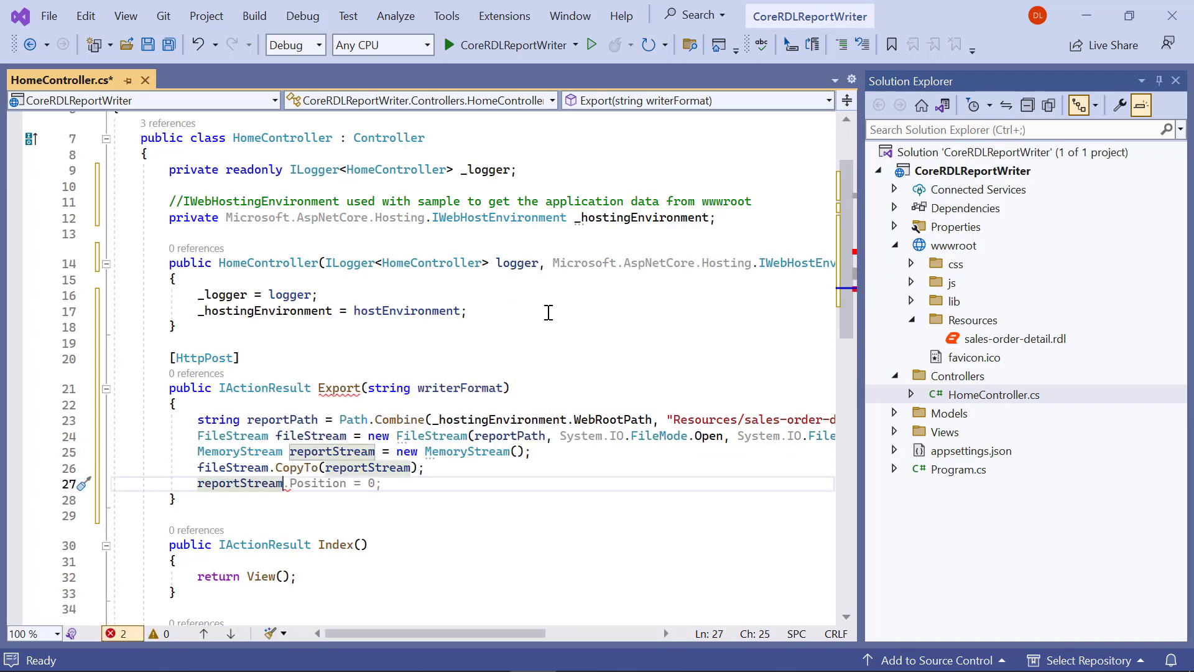
pyautogui.write('fileStream.Close();')
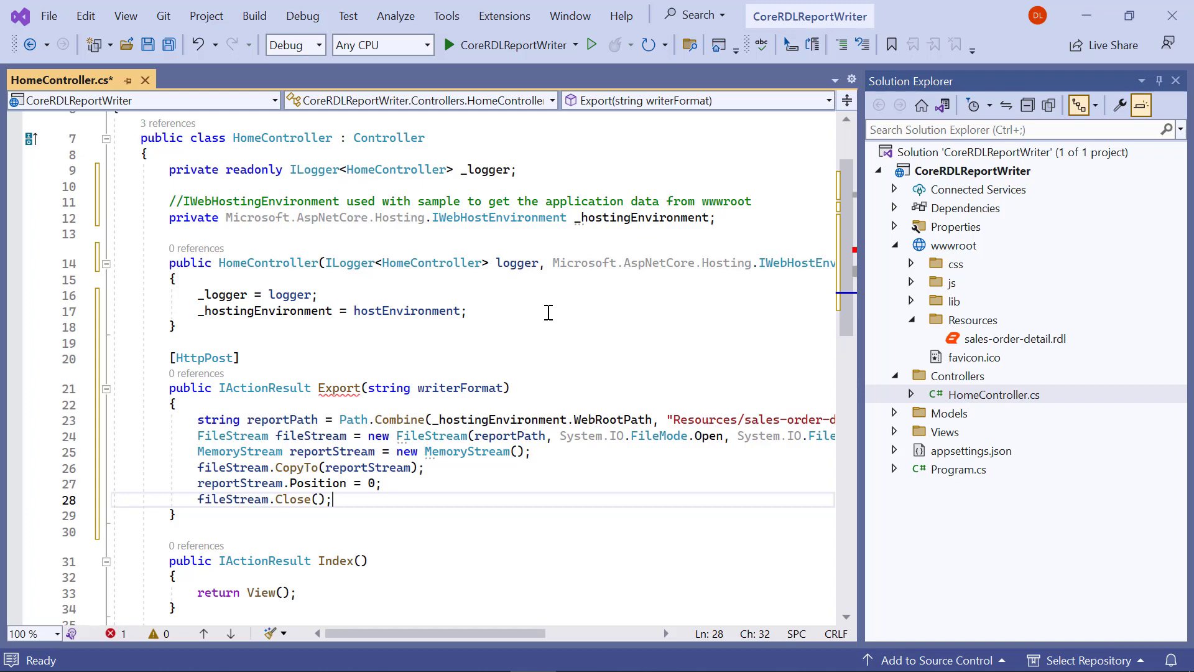
pyautogui.scroll(-3)
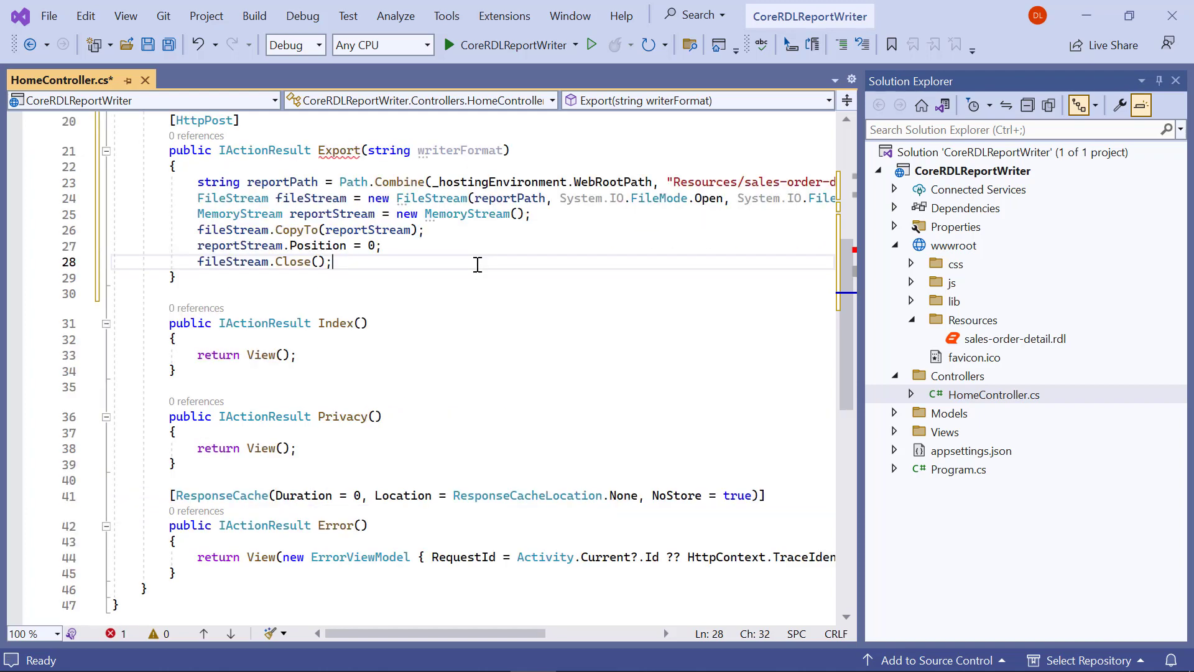
# Instantiate a BoldReports.Writer.ReportWriter named reportWriter
pyautogui.write('BoldReports.Writer.ReportWriter')
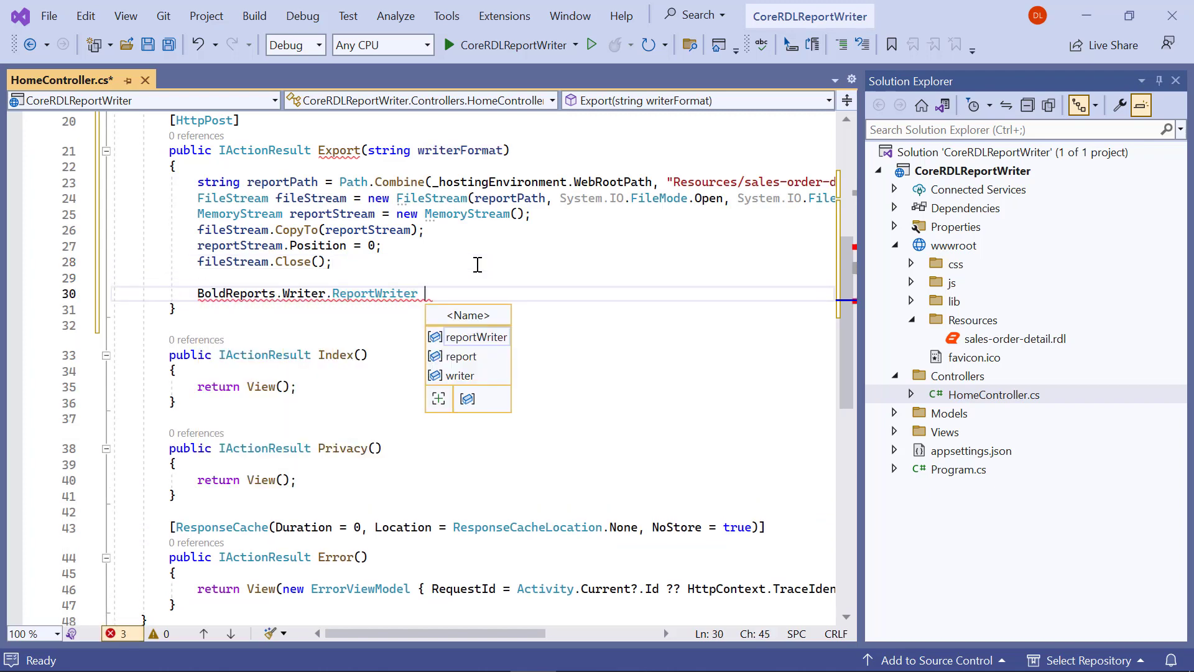
pyautogui.write('reportWriter = new')
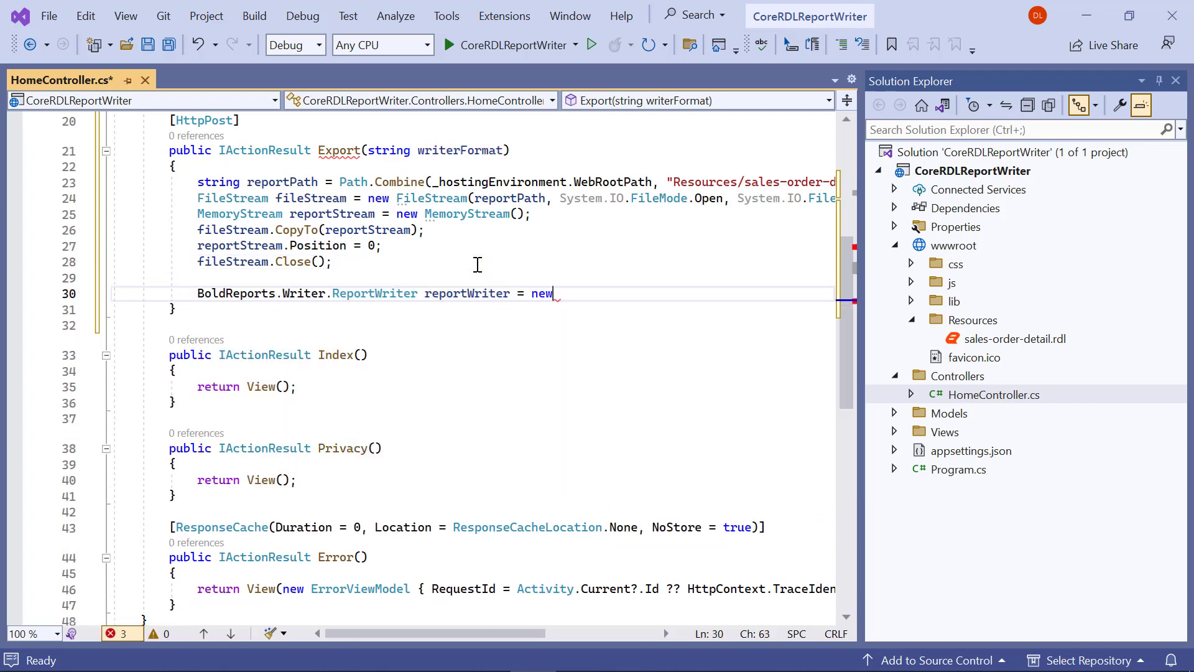
pyautogui.write('BoldReports.Writer.ReportWriter();')
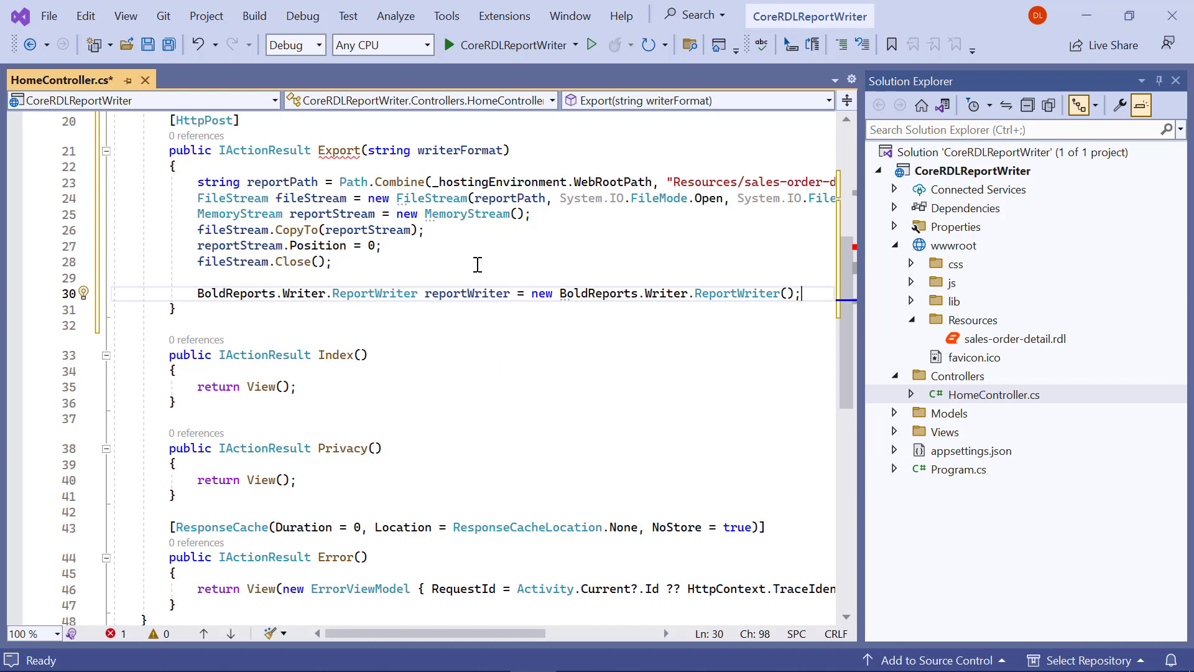
# Declare string fileName and type initialised to null for the format branches
pyautogui.write('string fileName')
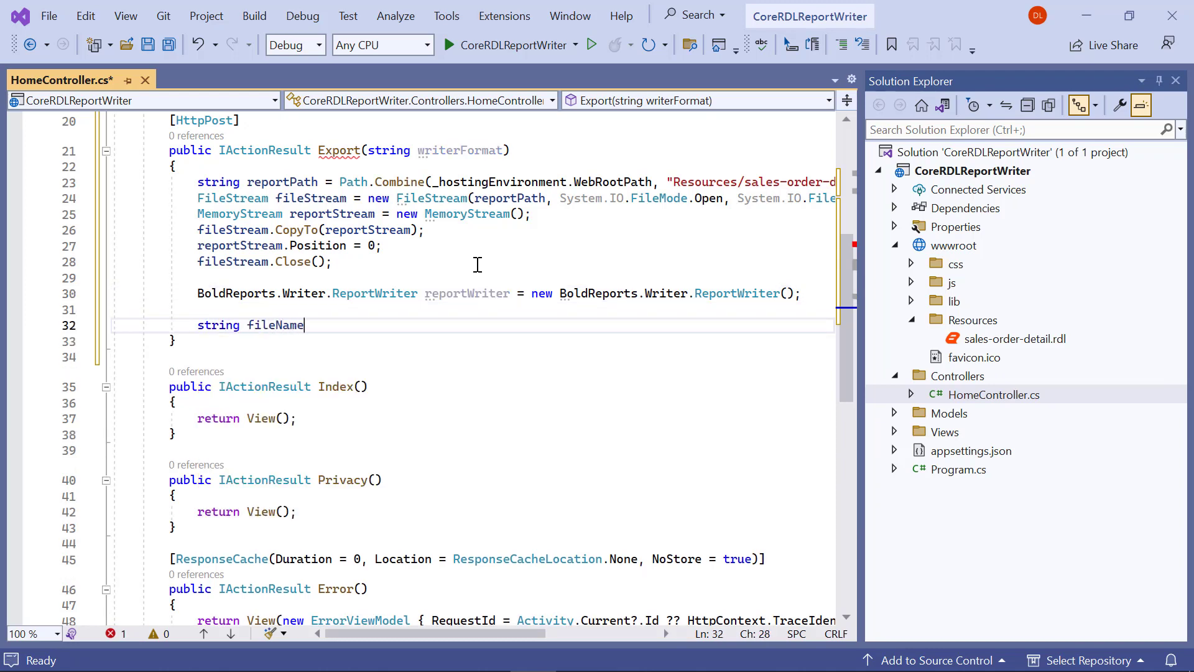
pyautogui.write('= null;')
pyautogui.write('WriterFormat format;')
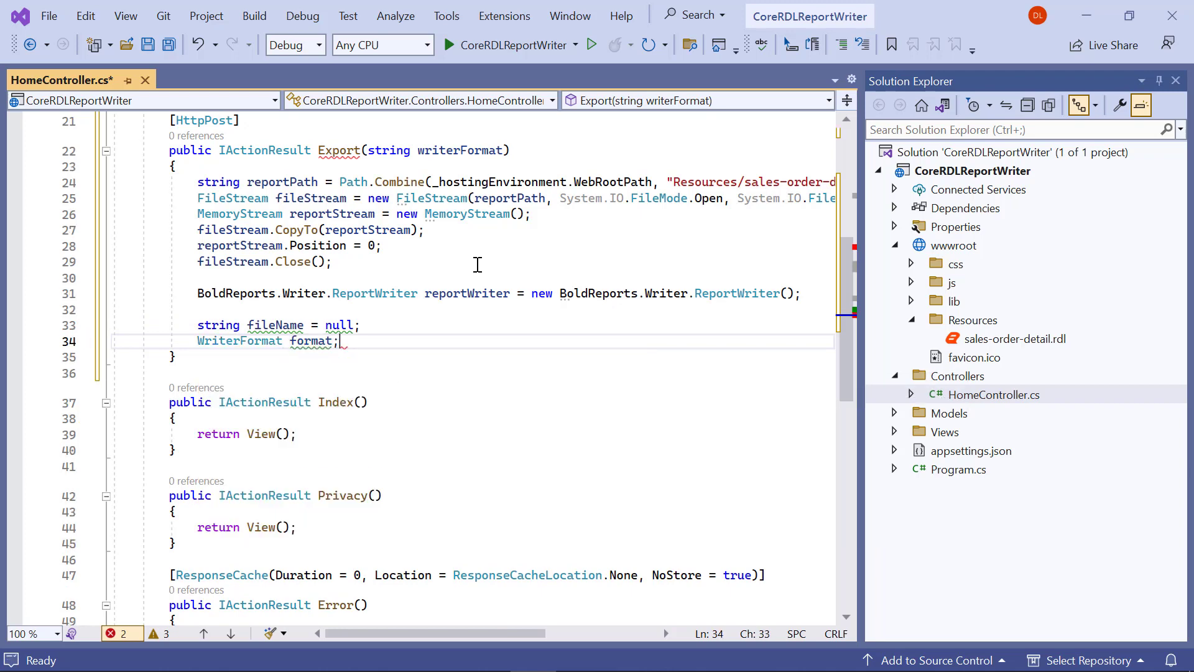
pyautogui.write('string type =')
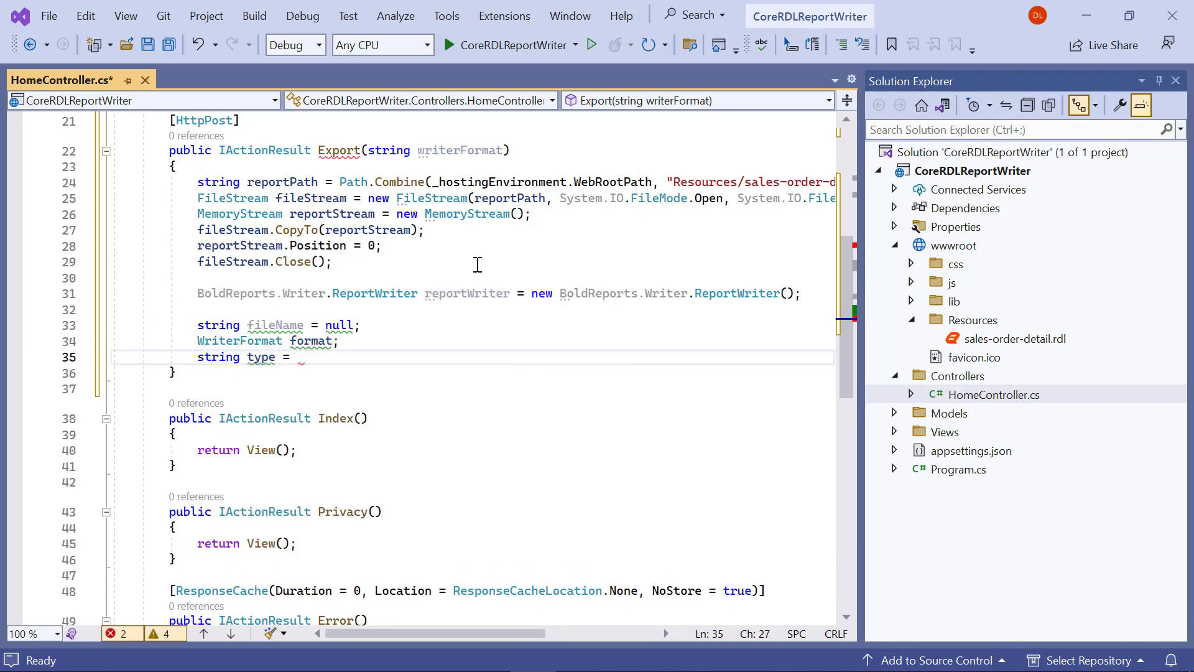
pyautogui.write('null;')
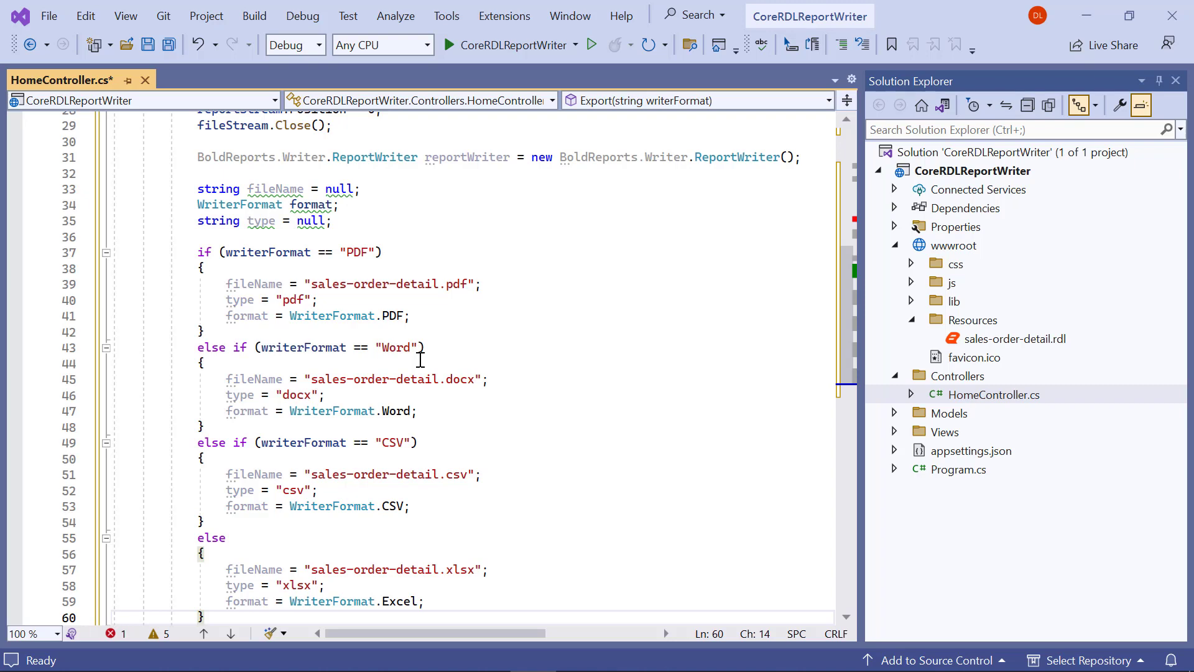
# Load reportStream into reportWriter, save it to a new memoryStream as PDF, and add a download comment
pyautogui.write('reportWriter.L')
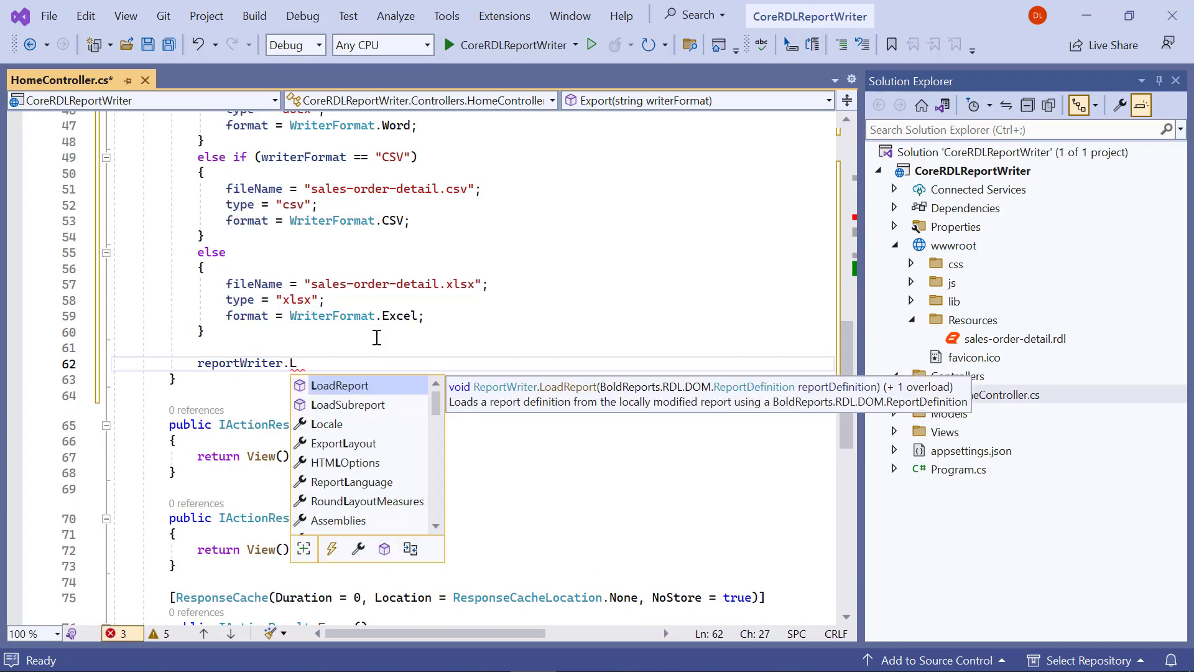
pyautogui.write('oadReport(reportStream);')
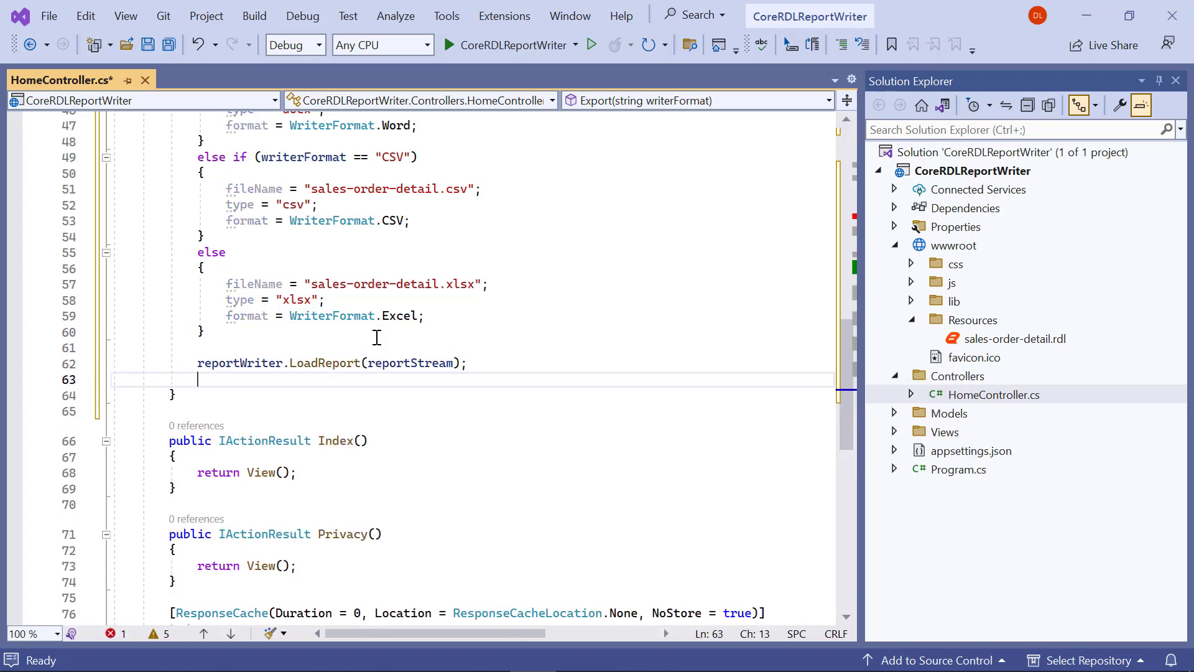
pyautogui.write('MemoryStream memoryStream = new MemoryStream();')
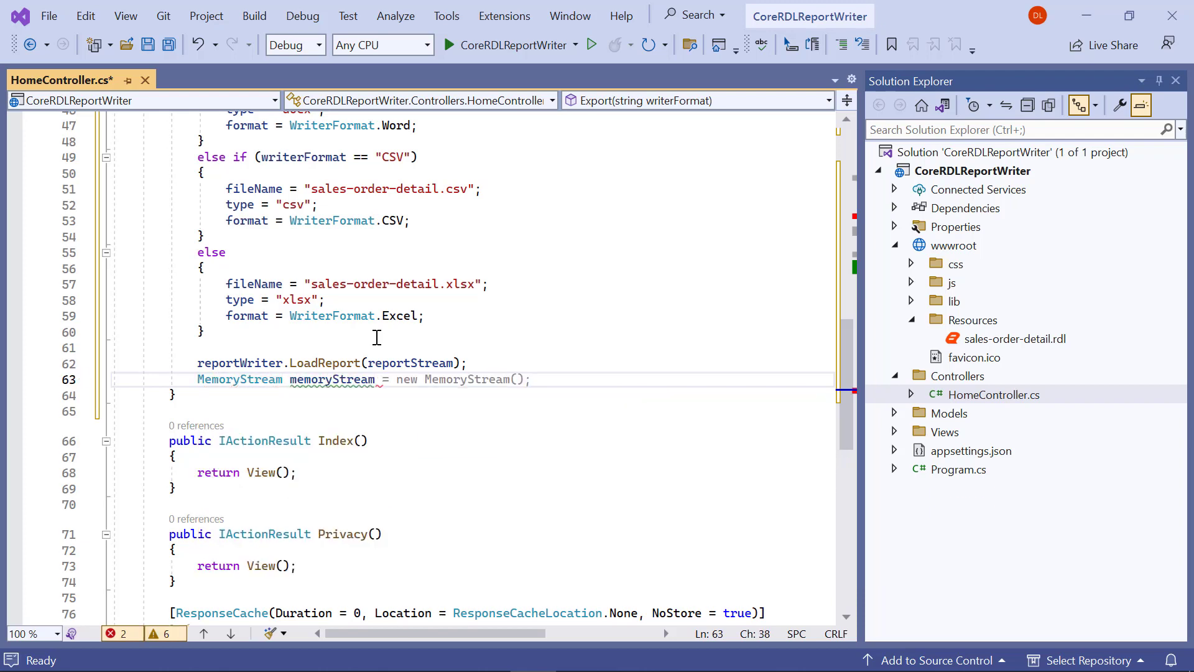
pyautogui.write('reportWriter')
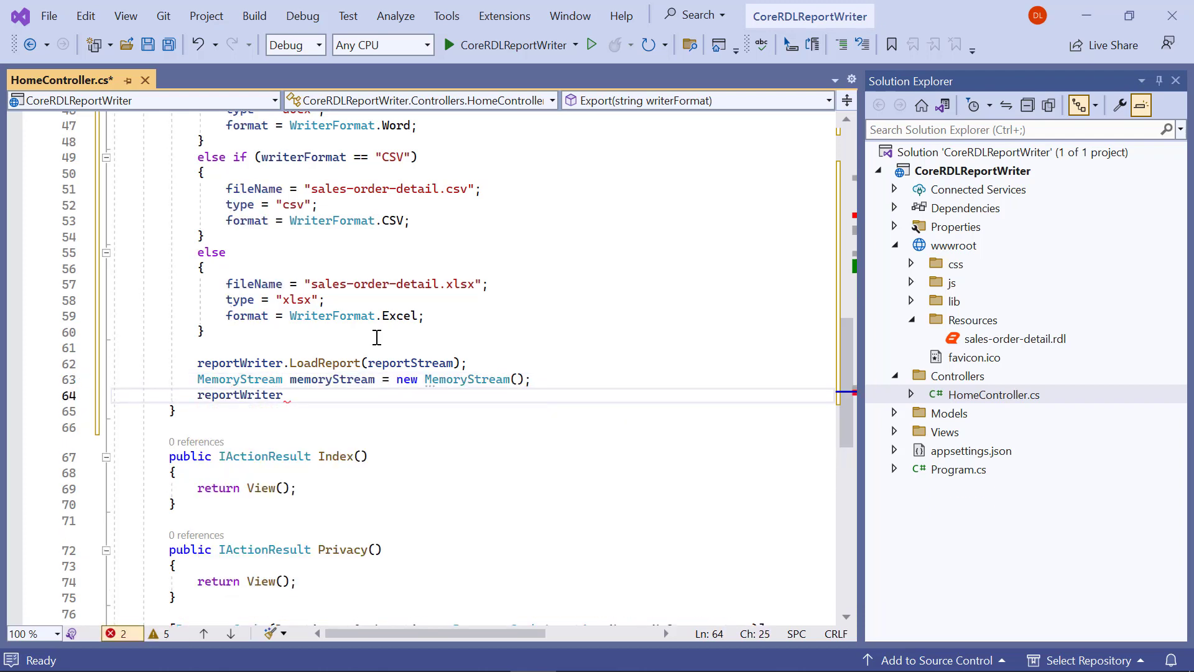
pyautogui.write('.Save(memoryStream, WriterFormat.PDF);')
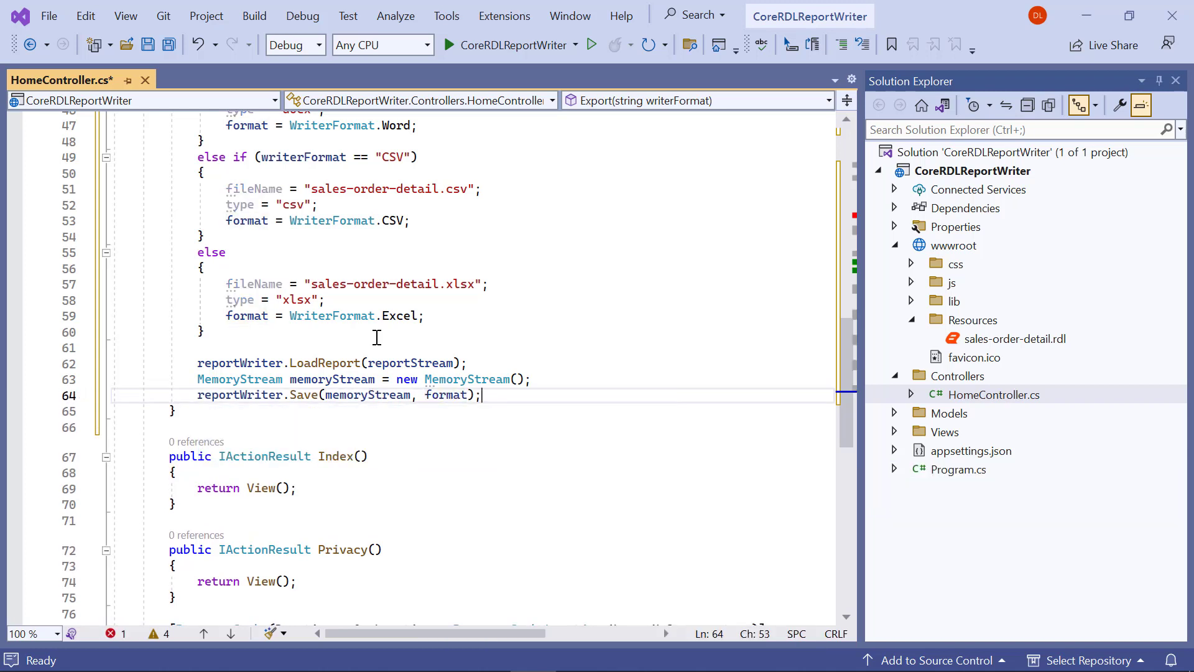
pyautogui.write('//')
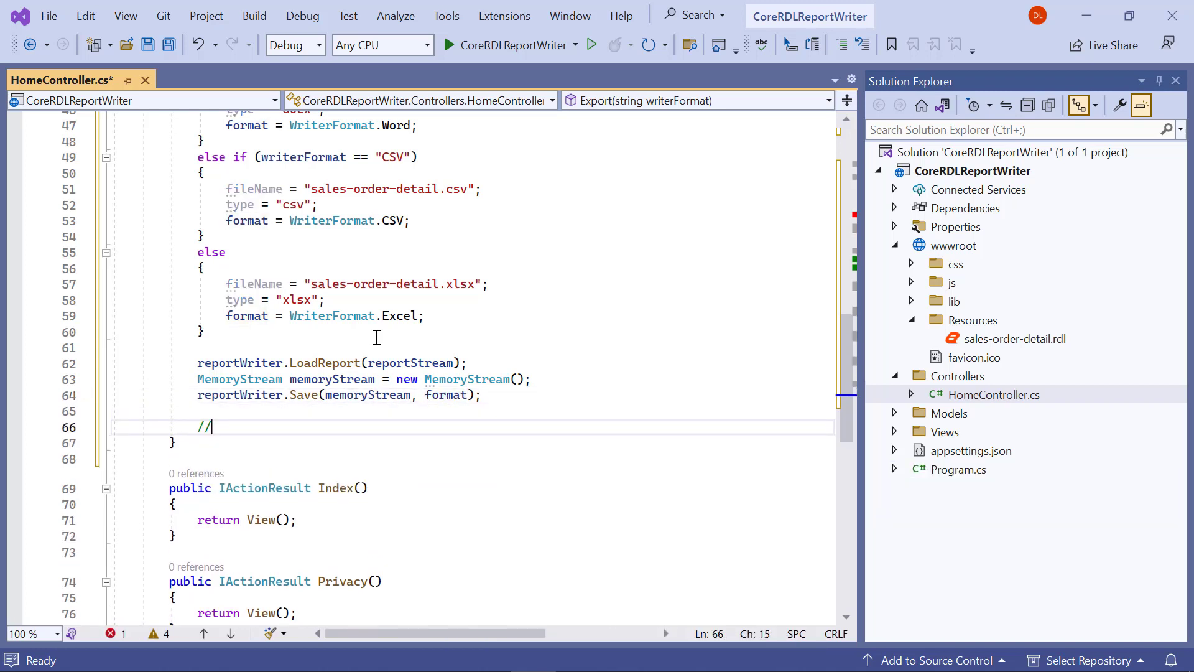
pyautogui.write('Download the generated export document to the client sid')
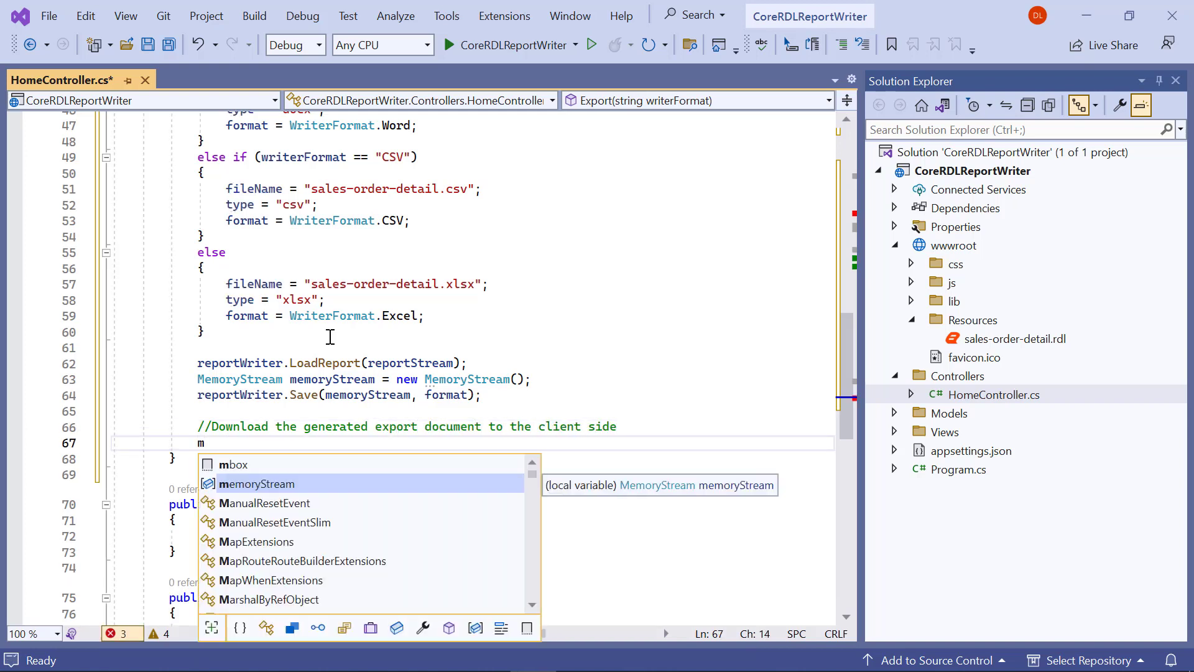
# Reset memoryStream.Position, return a FileStreamResult with FileDownloadName set, and save the controller
pyautogui.write('emoryStream.Position = 0;')
pyautogui.write('File')
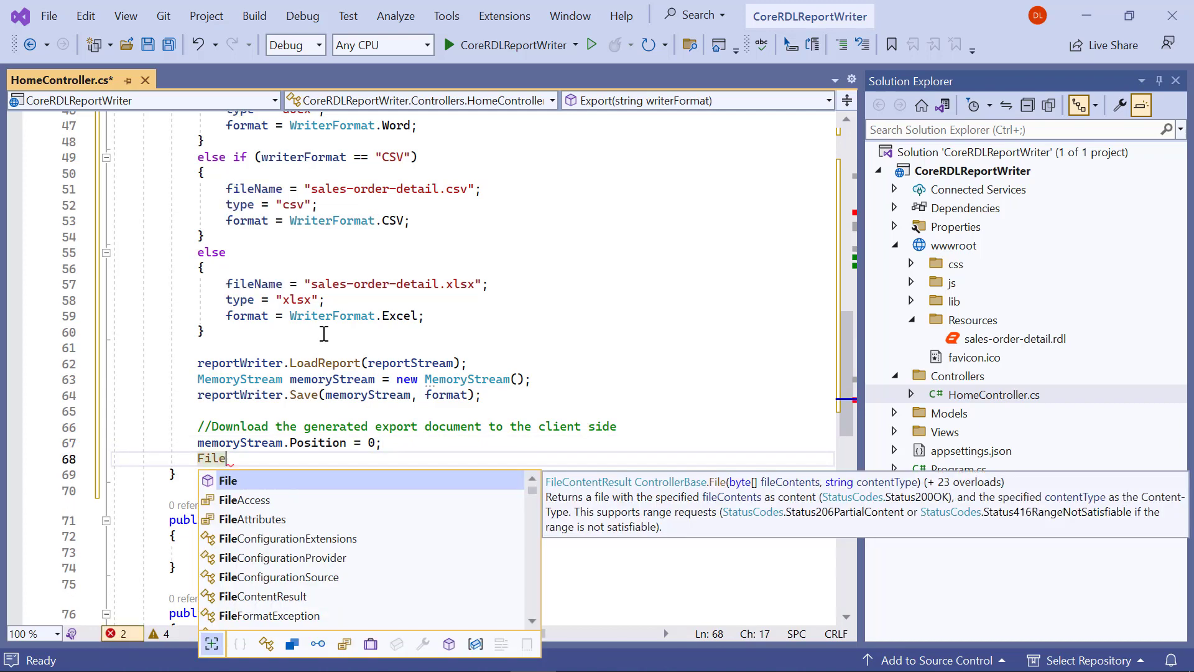
pyautogui.write('StreamResult fileStreamResult = new FileStreamResult(memoryStream, "application/" + type);')
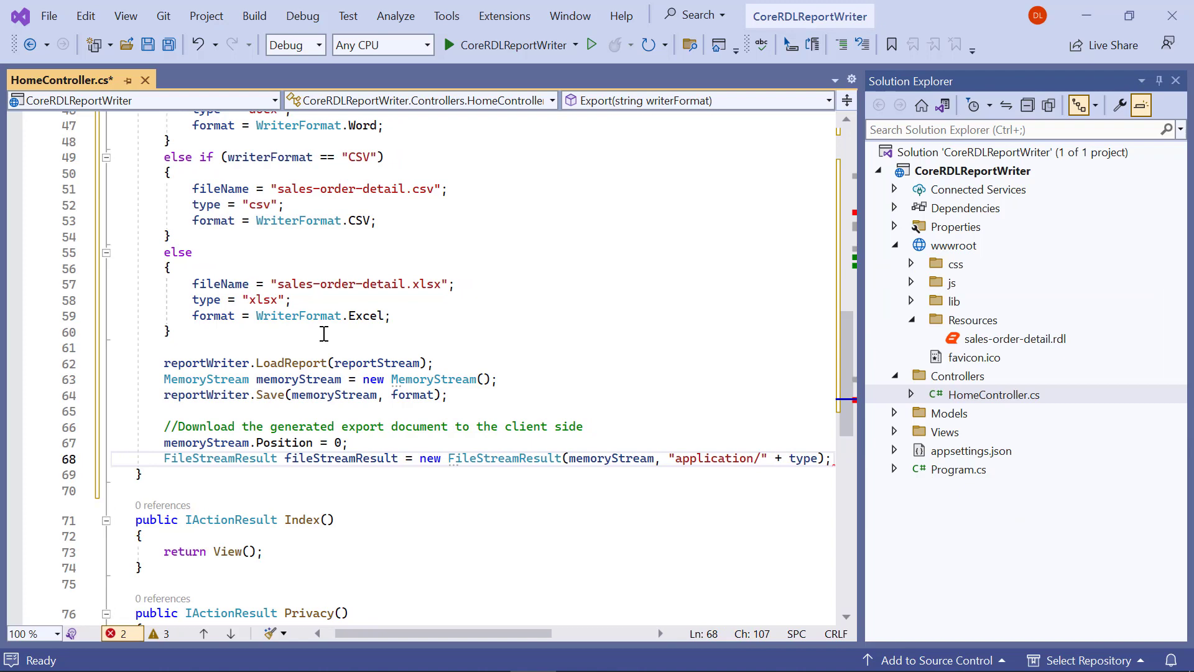
pyautogui.write('fileStreamResult.FileDownloadName = fileName;')
pyautogui.write('return fileStreamResult;')
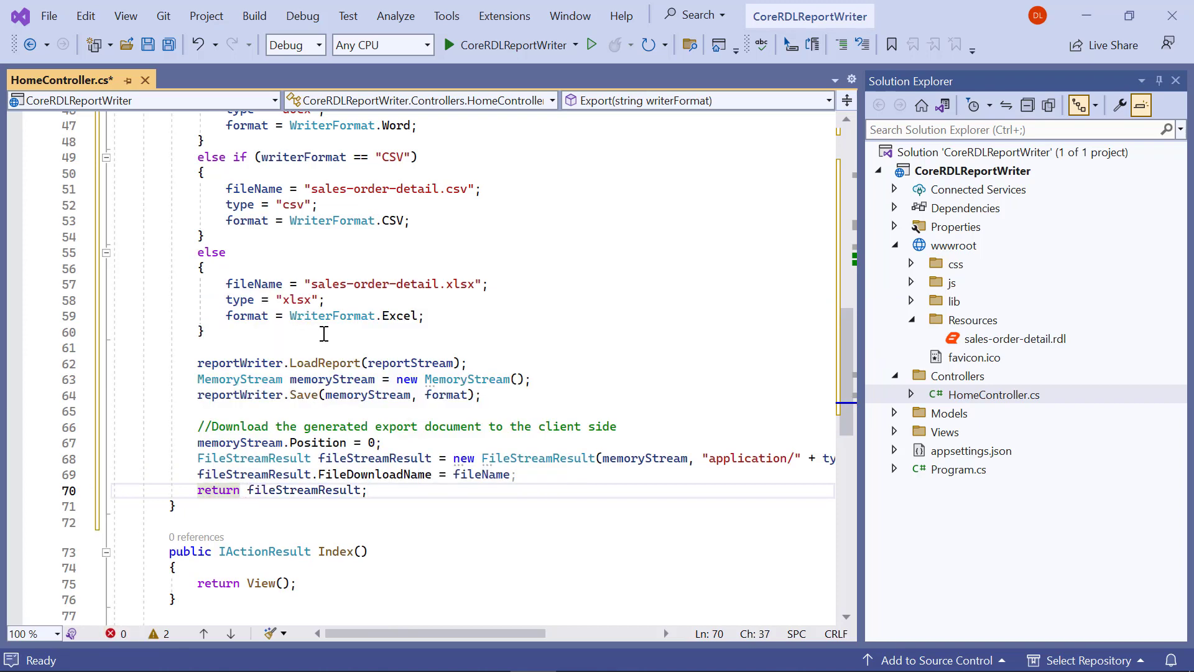
pyautogui.press('ctrl+s')
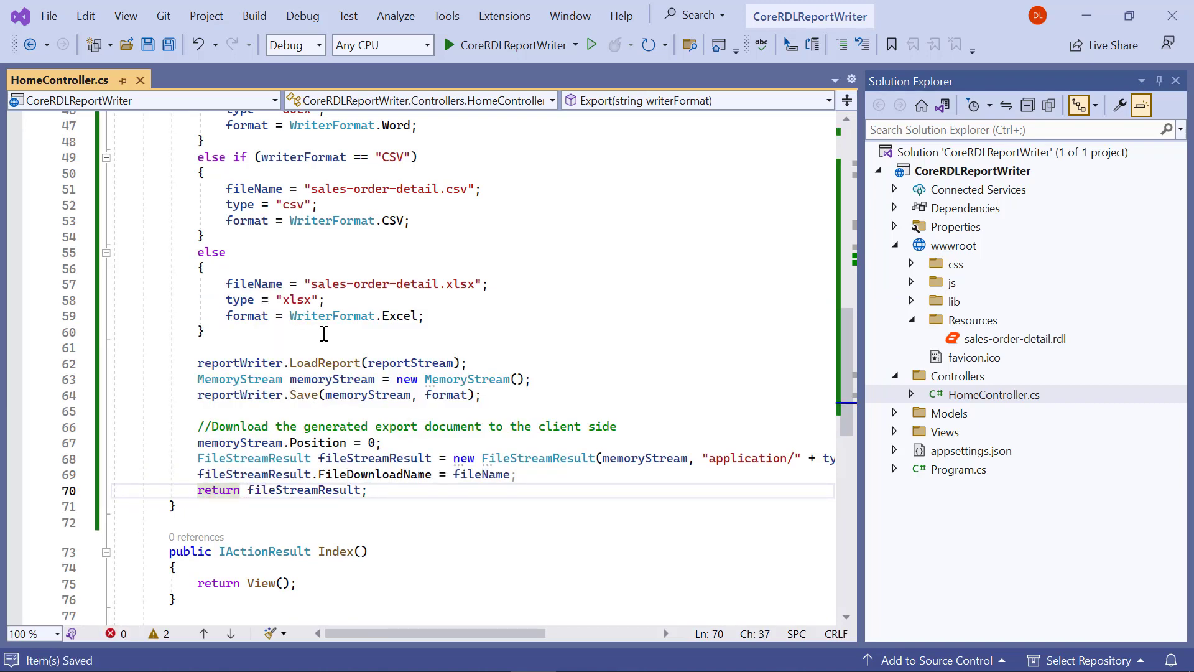
pyautogui.moveTo(764, 500)
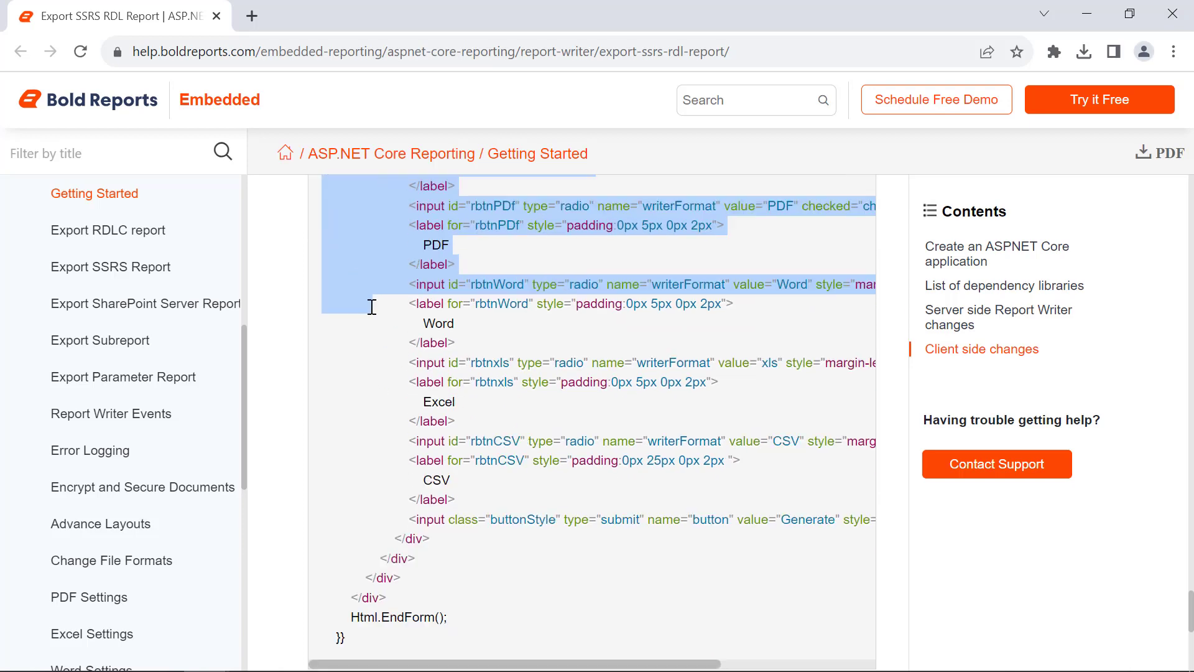
# Scroll the Export SSRS RDL Report docs down to the client-side form markup sample
pyautogui.scroll(-3)
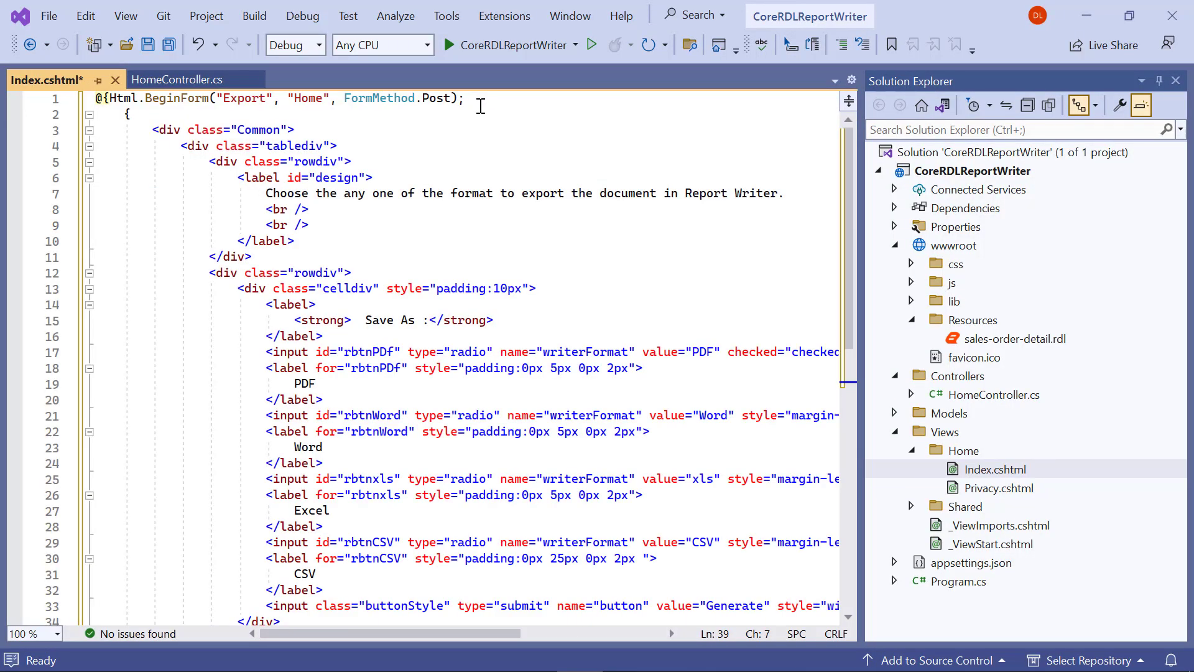
# Save Index.cshtml with the export form offering PDF, Word, Excel and CSV plus Generate
pyautogui.press('Ctrl+S')
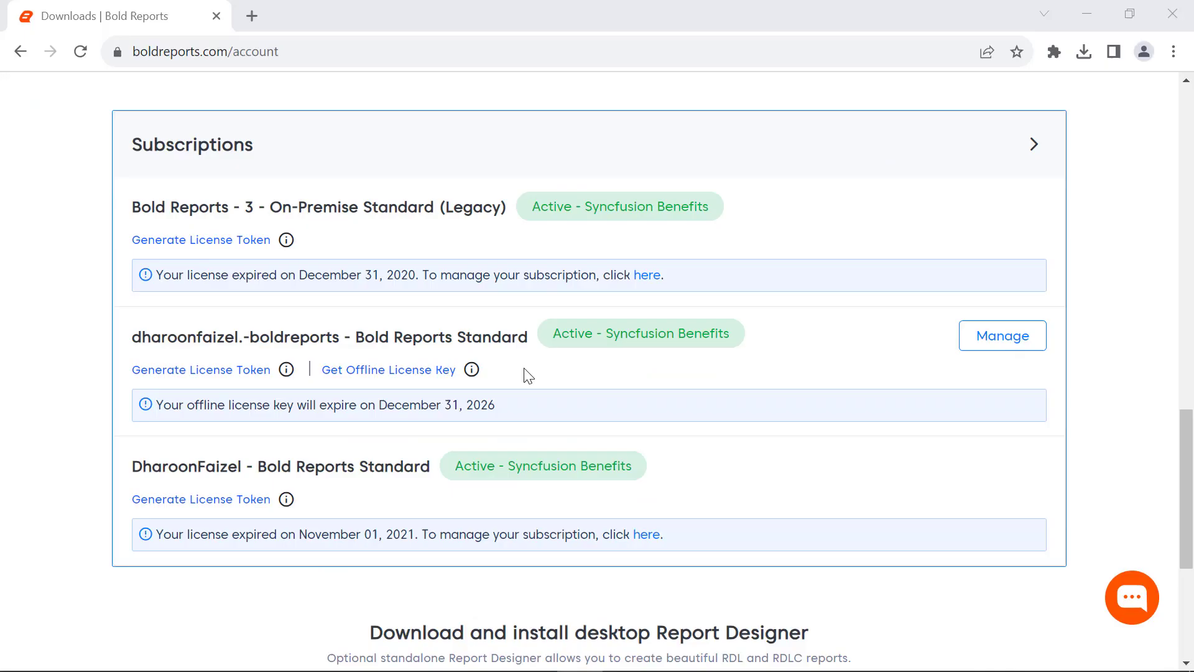
# Generate a license token for the Bold Reports Standard subscription
pyautogui.click(201, 369)
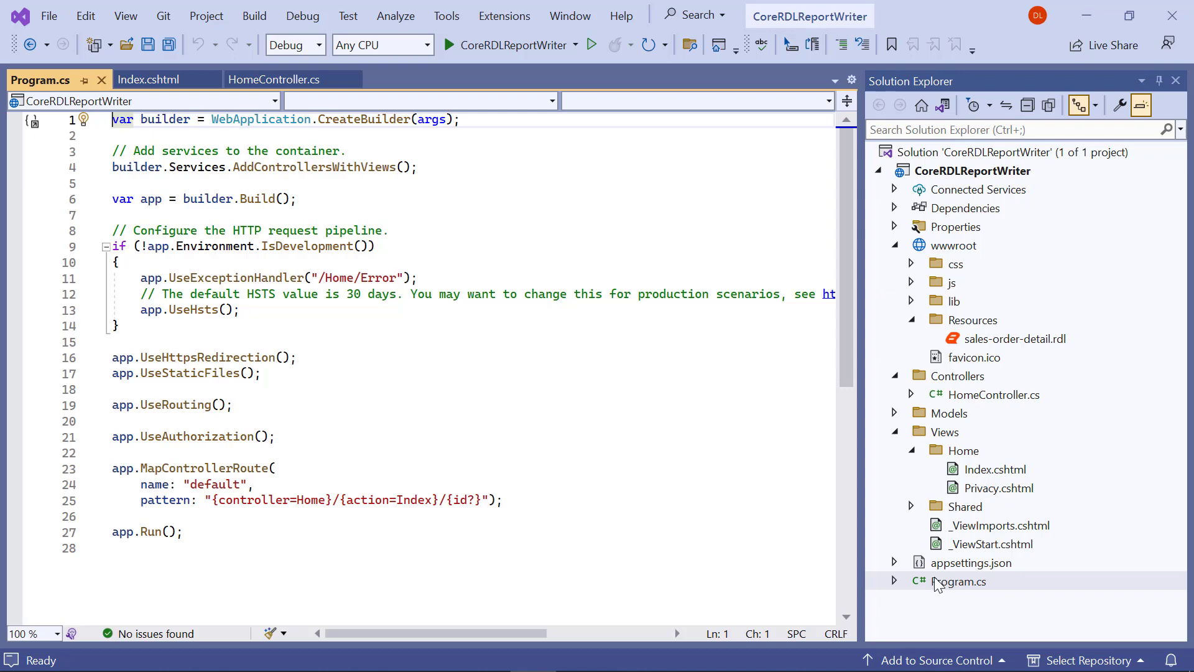
# Register the Bold license via BoldLicenseProvider.RegisterLicense in Program.cs and run the app
pyautogui.write('Bold.Licensing.BoldLicenseProvider.RegisterLicense("");')
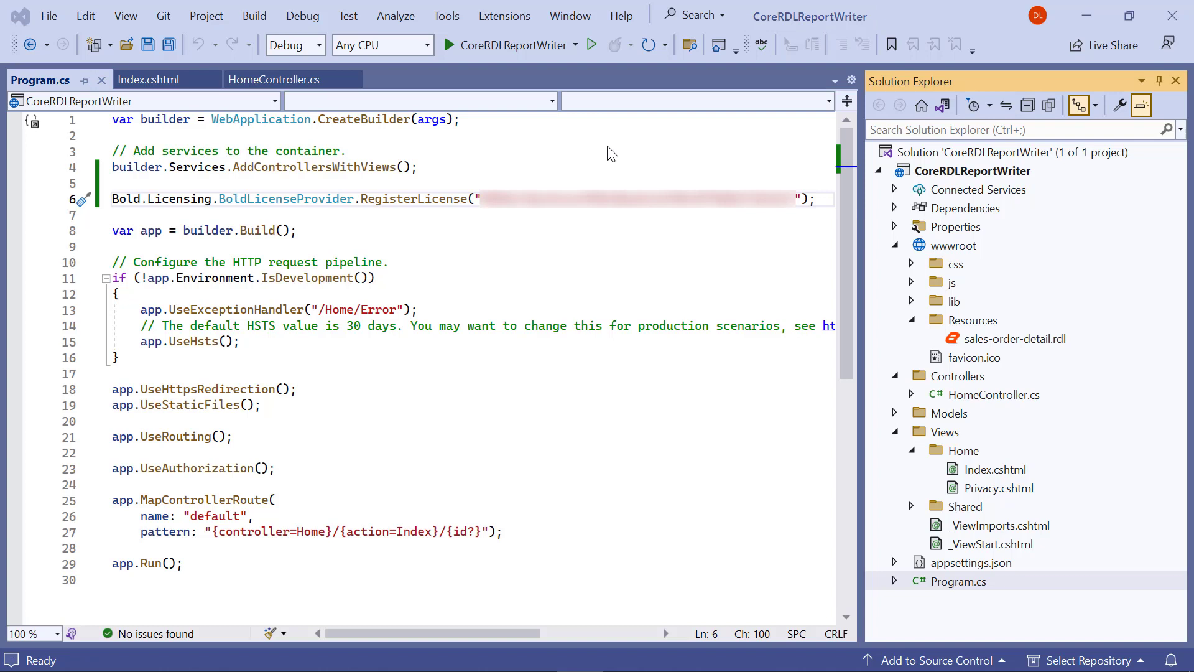
pyautogui.click(447, 44)
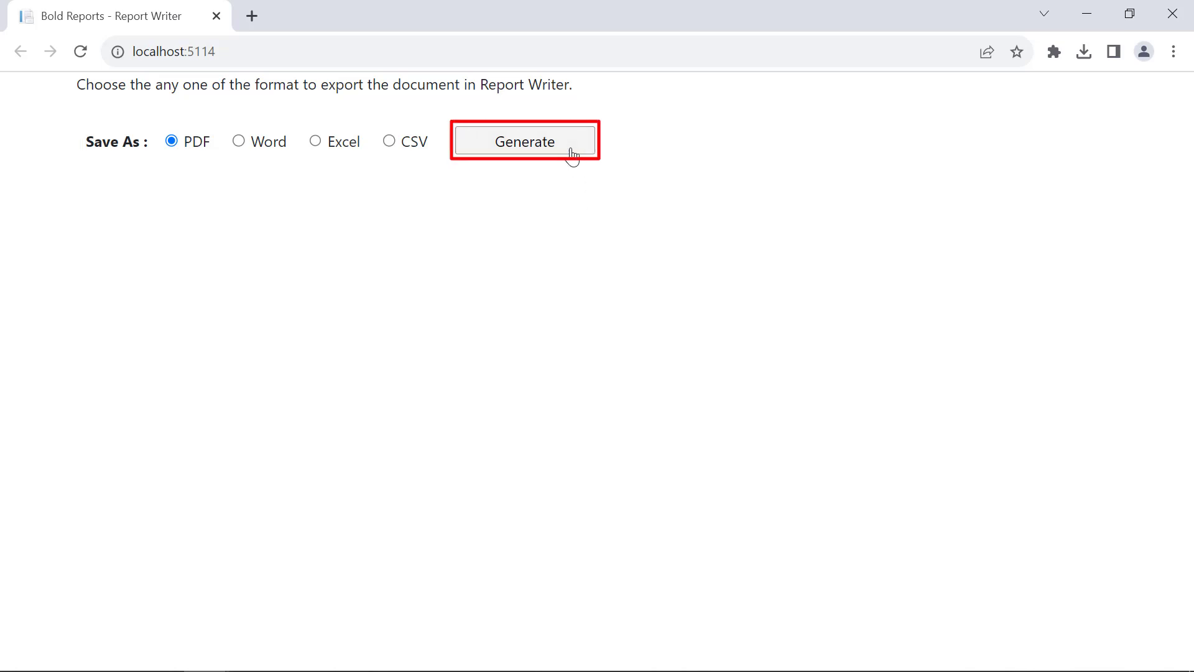
# Export sales-order-detail as PDF, view it, then choose Word as the export format
pyautogui.click(525, 141)
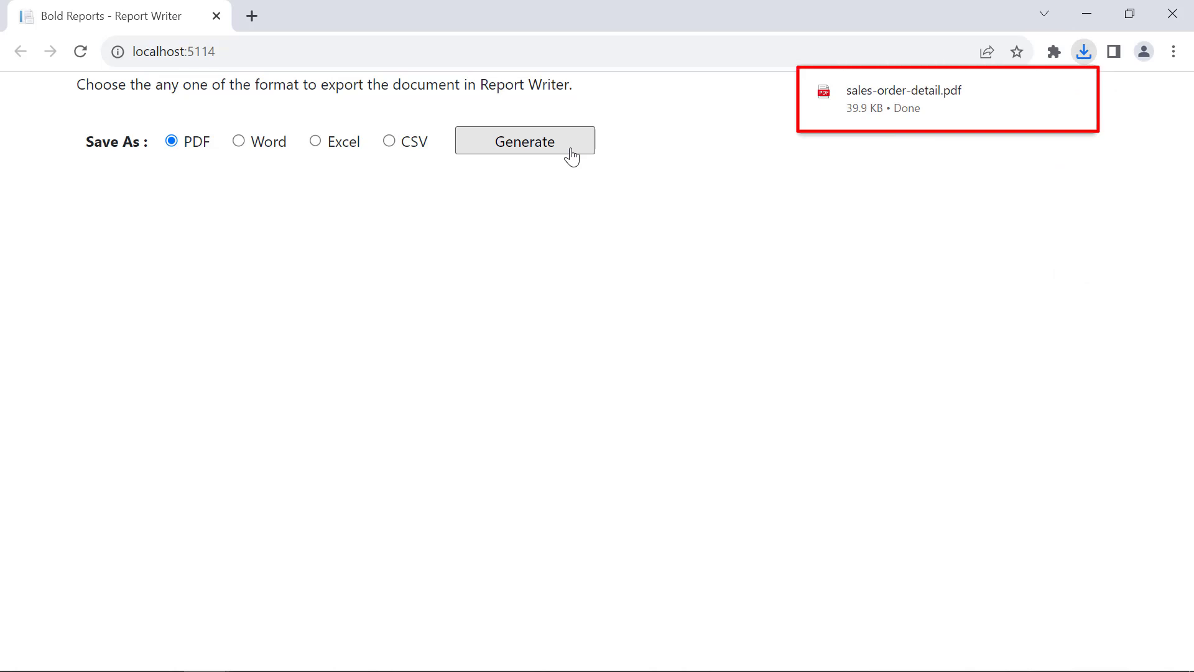
pyautogui.click(903, 89)
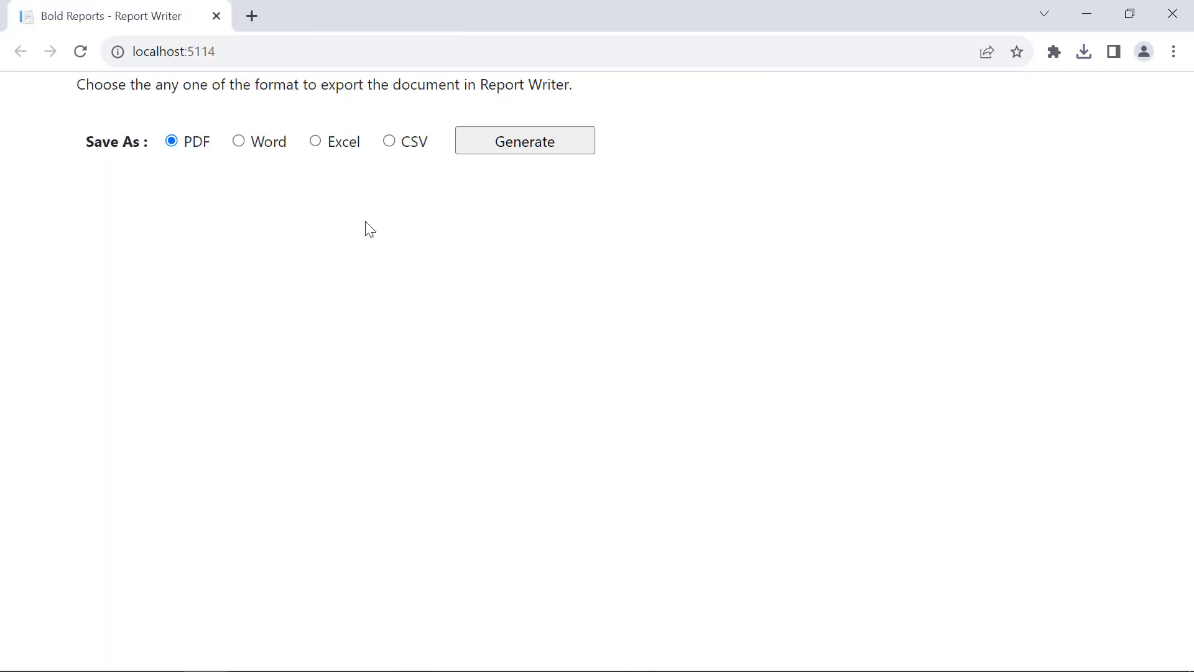
pyautogui.moveTo(246, 148)
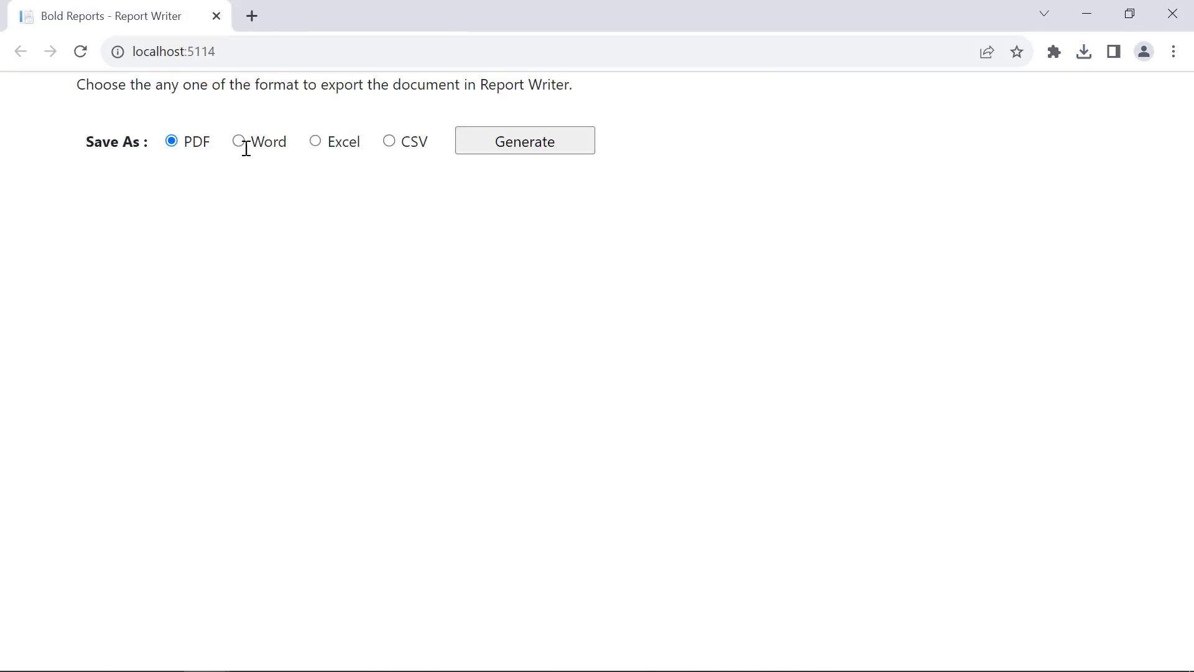
pyautogui.click(239, 141)
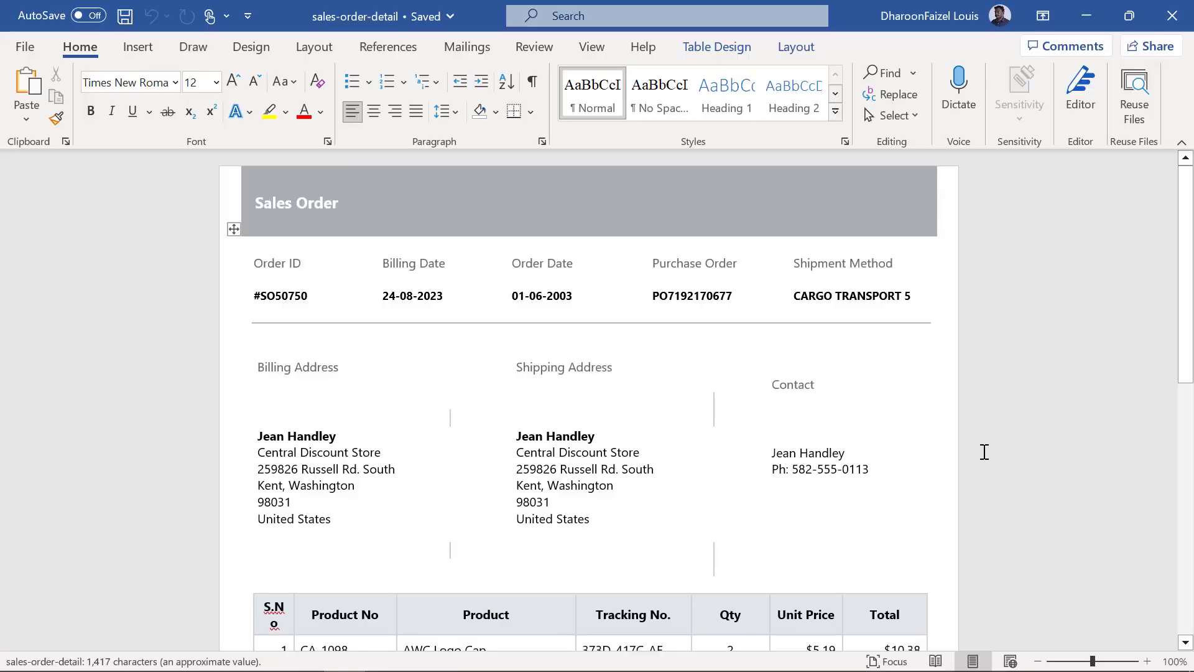
# Scroll the exported sales-order-detail document to its $2,802.57 total and signature line
pyautogui.scroll(-3)
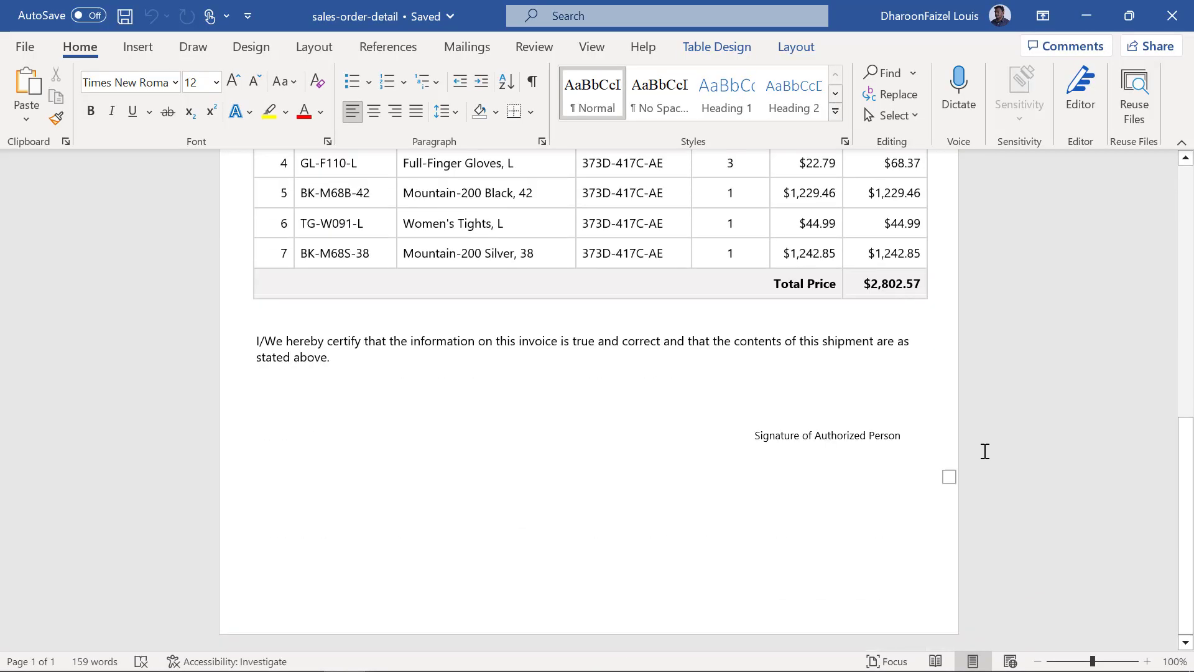